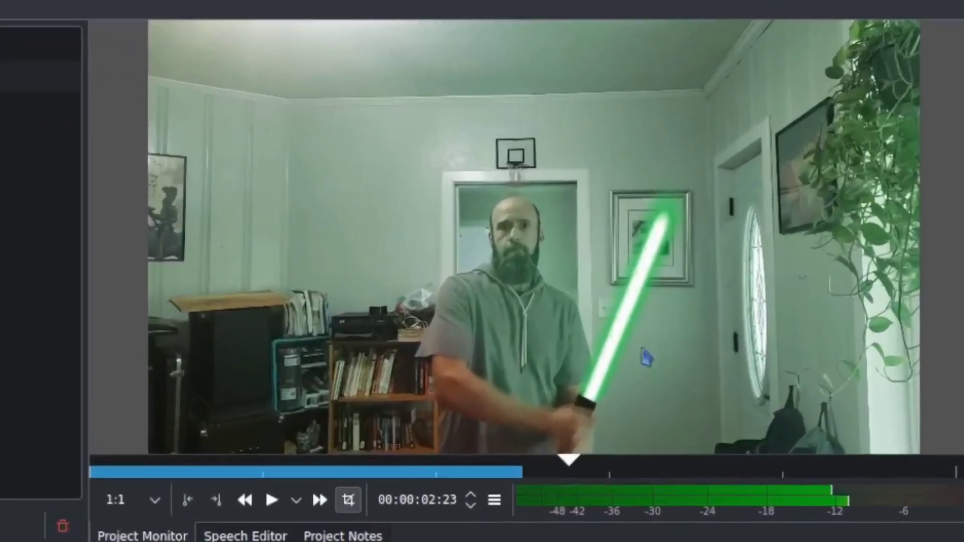
pyautogui.moveTo(633, 157)
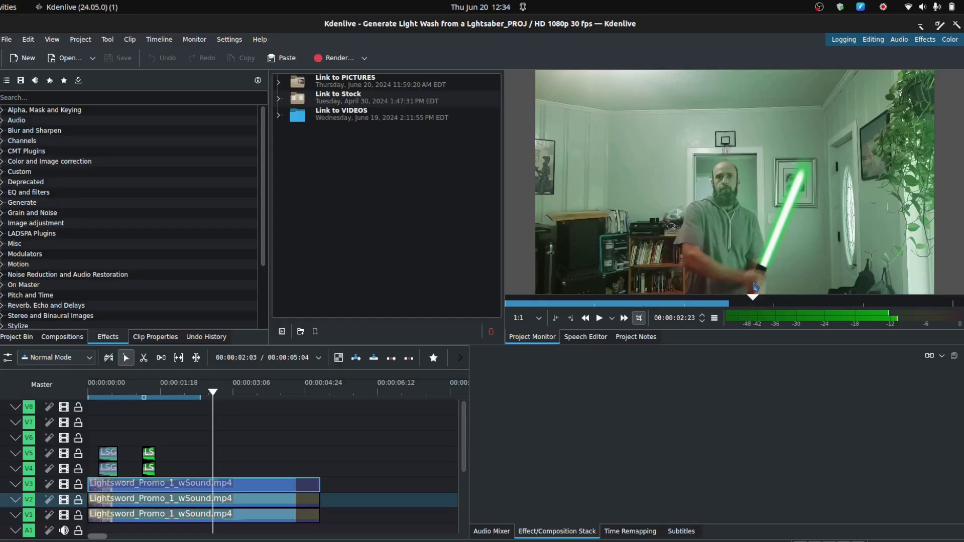
pyautogui.moveTo(795, 214)
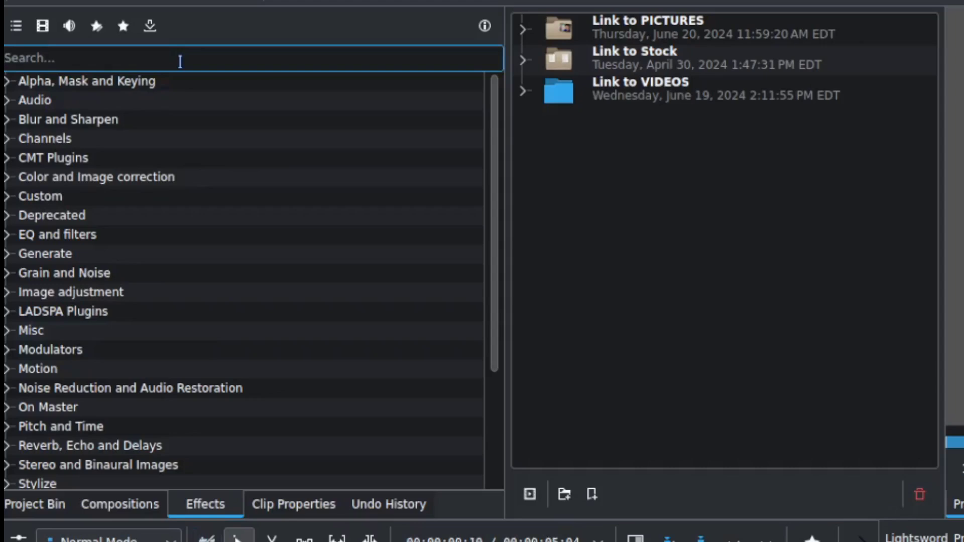
# Search effects for 'rot' and choose Rotoscoping (Mask).
pyautogui.write('roto')
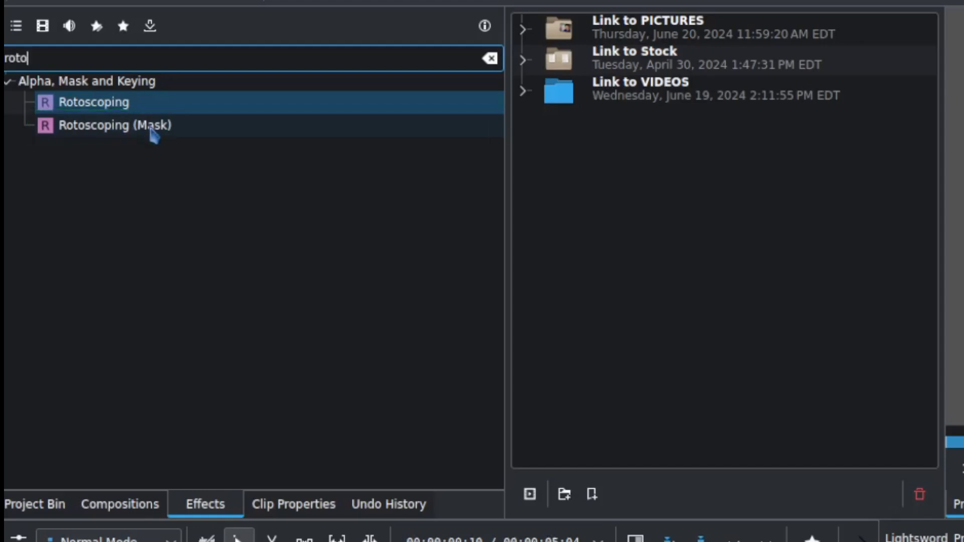
pyautogui.click(93, 102)
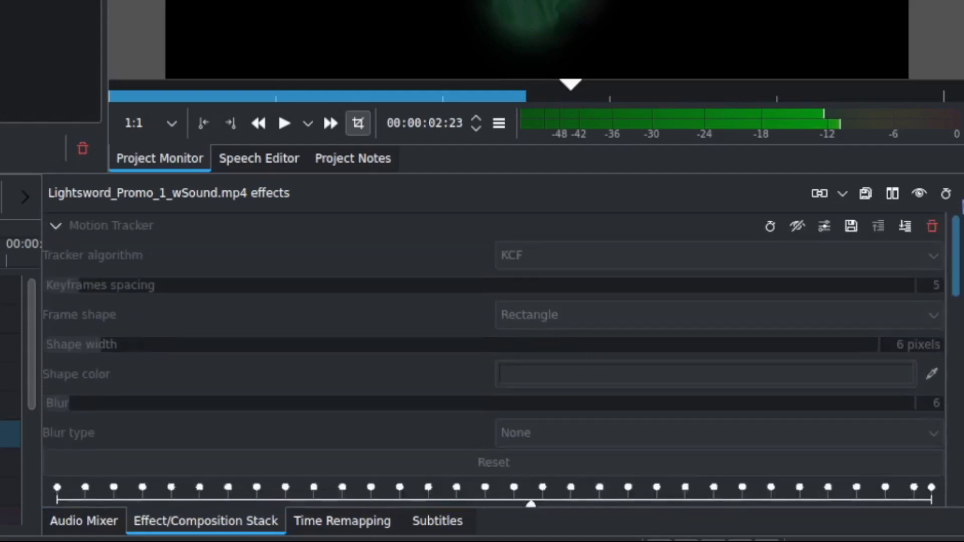
pyautogui.scroll(-3)
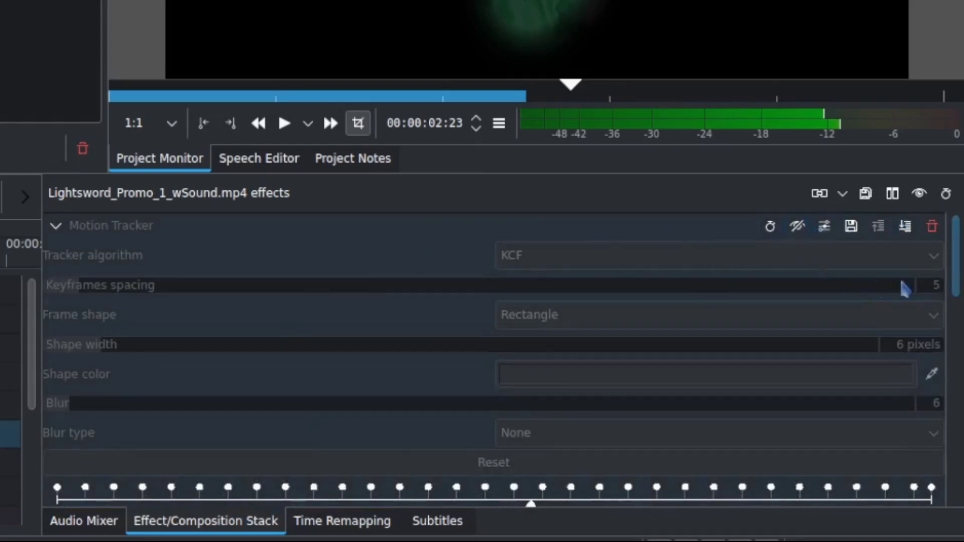
pyautogui.moveTo(883, 289)
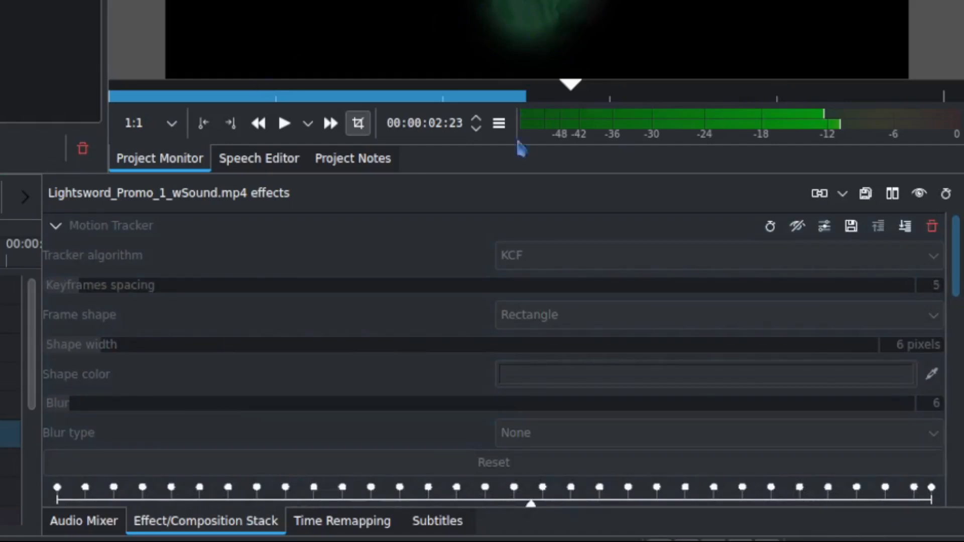
pyautogui.moveTo(854, 249)
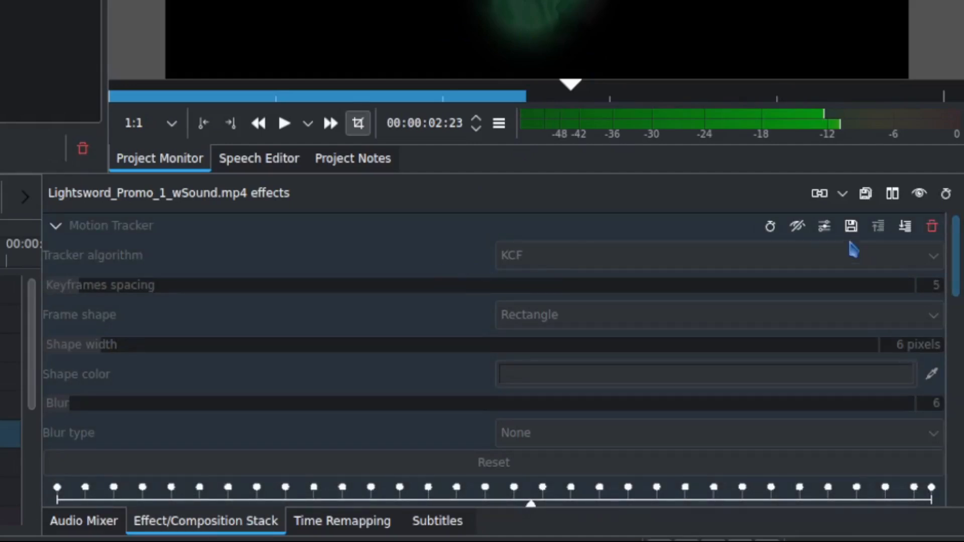
pyautogui.click(797, 226)
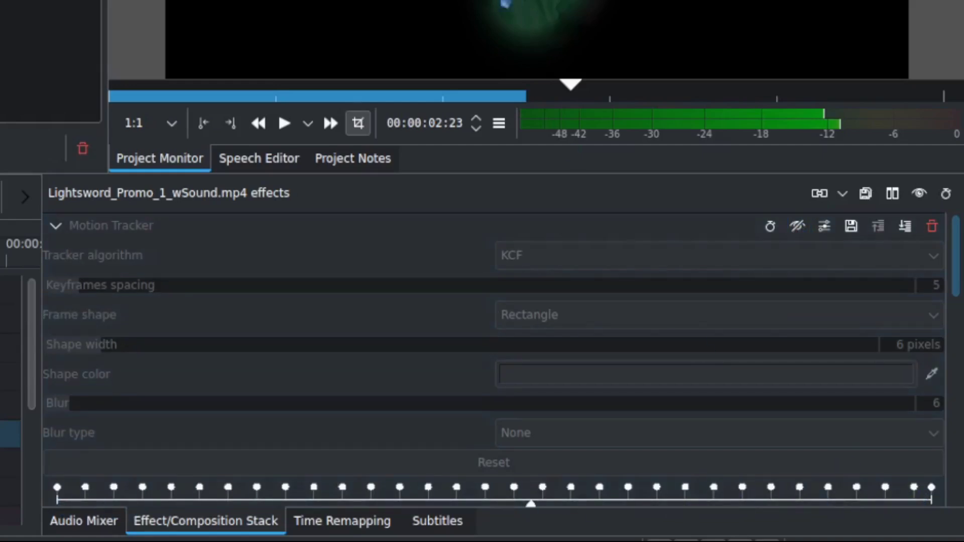
pyautogui.click(769, 226)
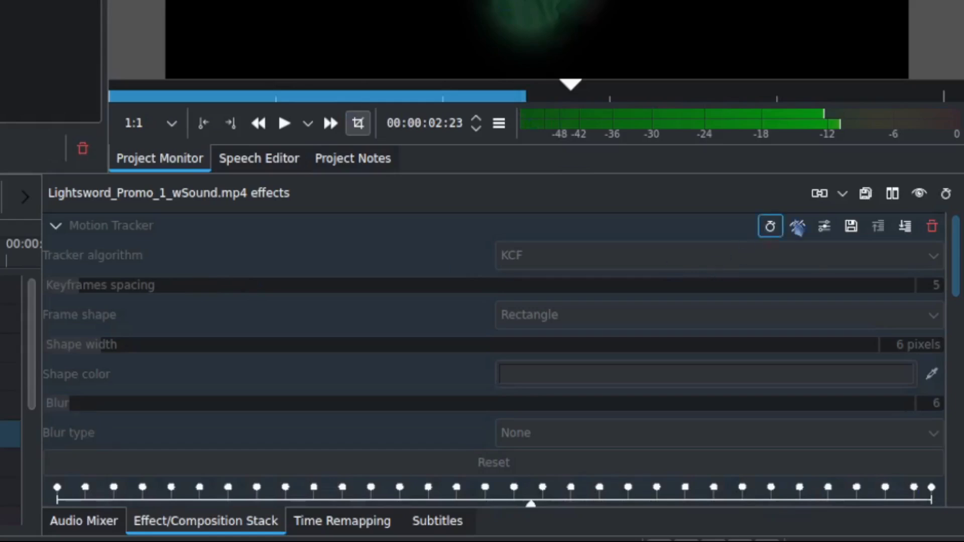
pyautogui.click(770, 226)
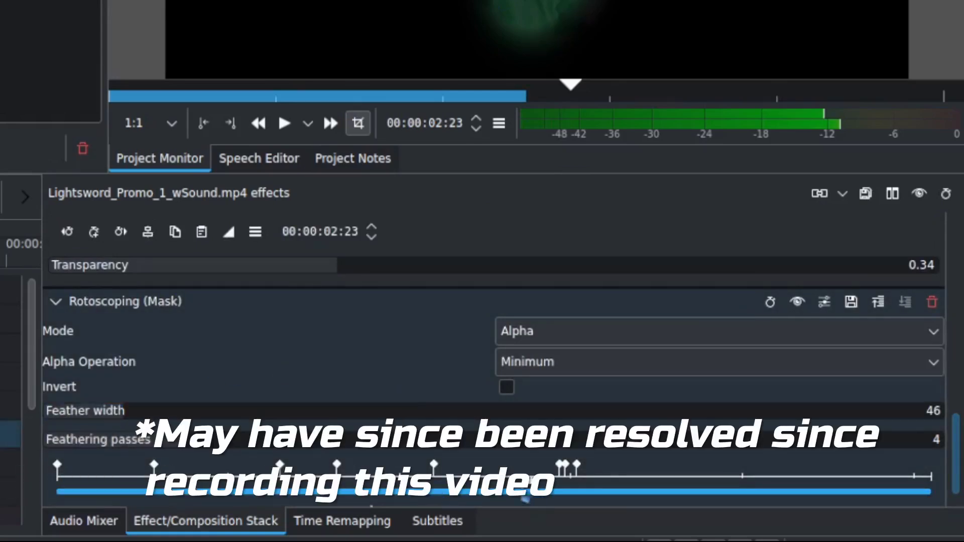
pyautogui.moveTo(619, 472)
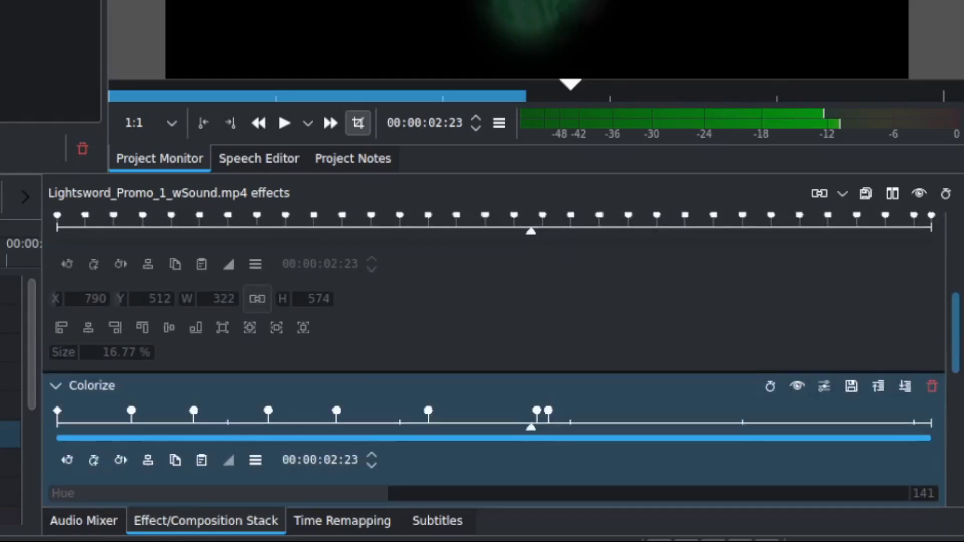
pyautogui.scroll(-3)
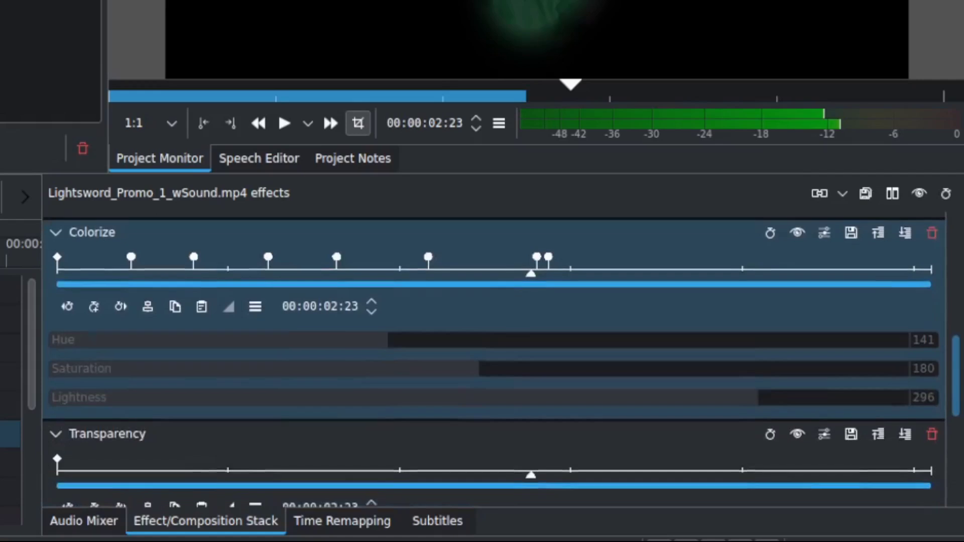
pyautogui.scroll(-3)
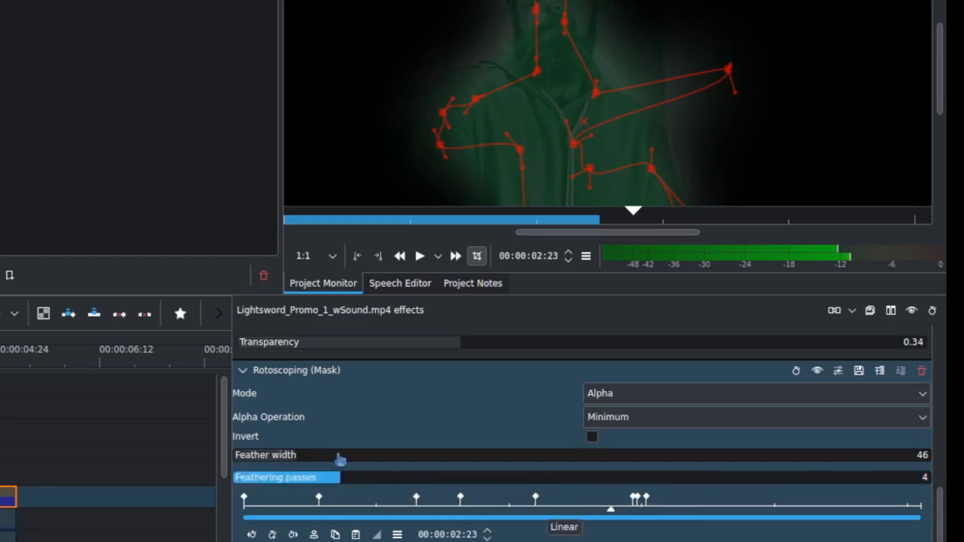
pyautogui.moveTo(292, 461)
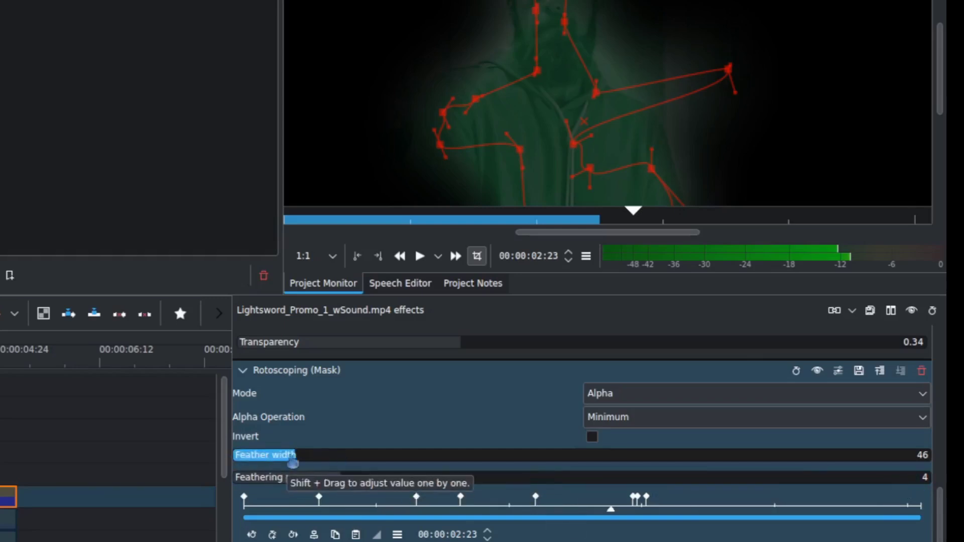
pyautogui.moveTo(495, 66)
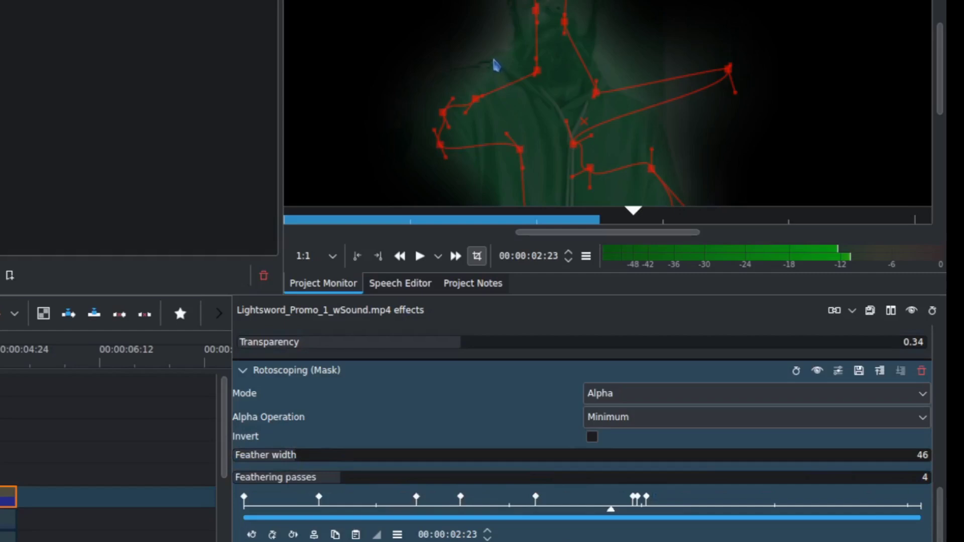
pyautogui.moveTo(502, 70)
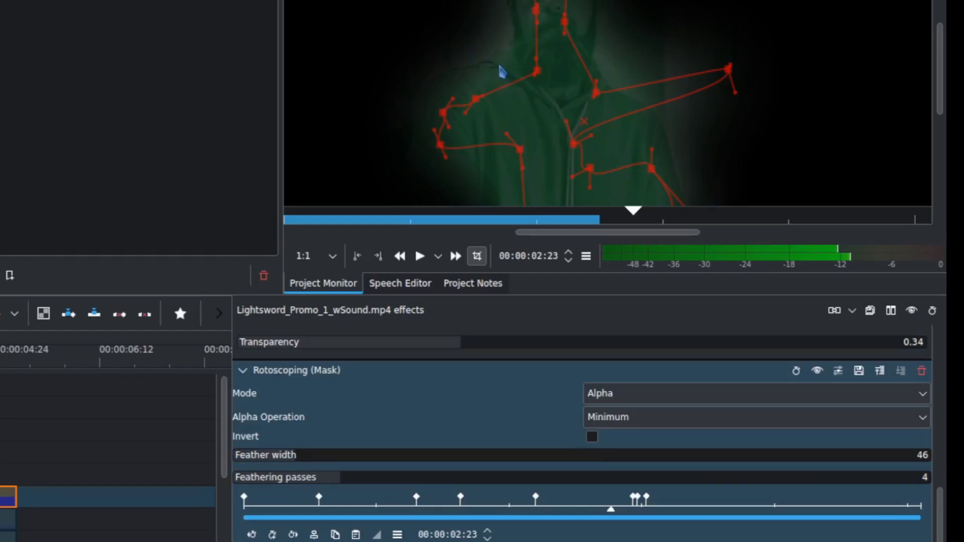
pyautogui.moveTo(467, 58)
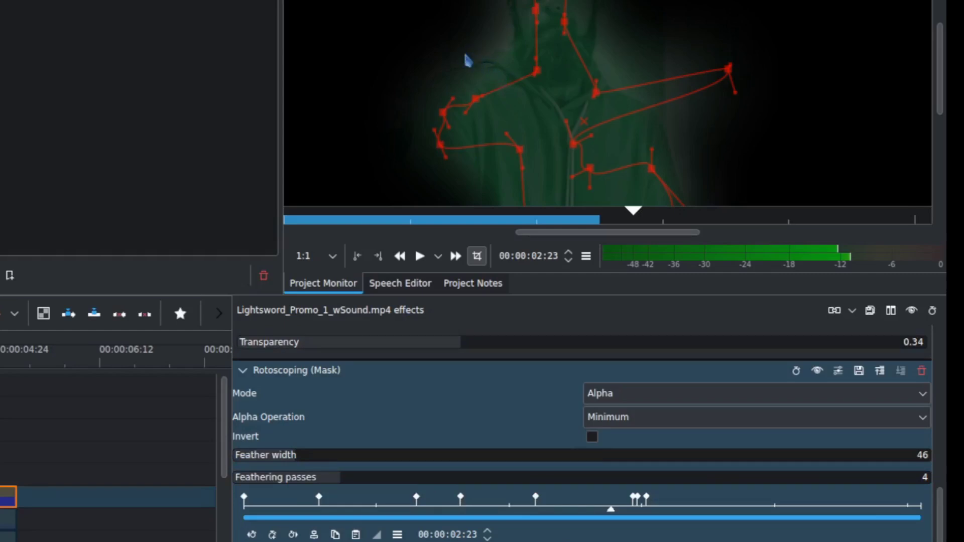
pyautogui.moveTo(469, 80)
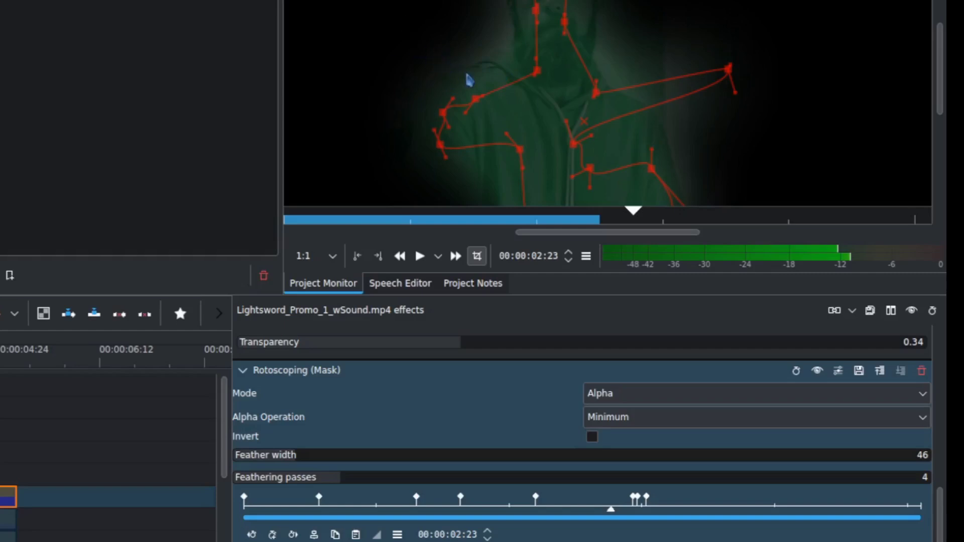
pyautogui.moveTo(507, 104)
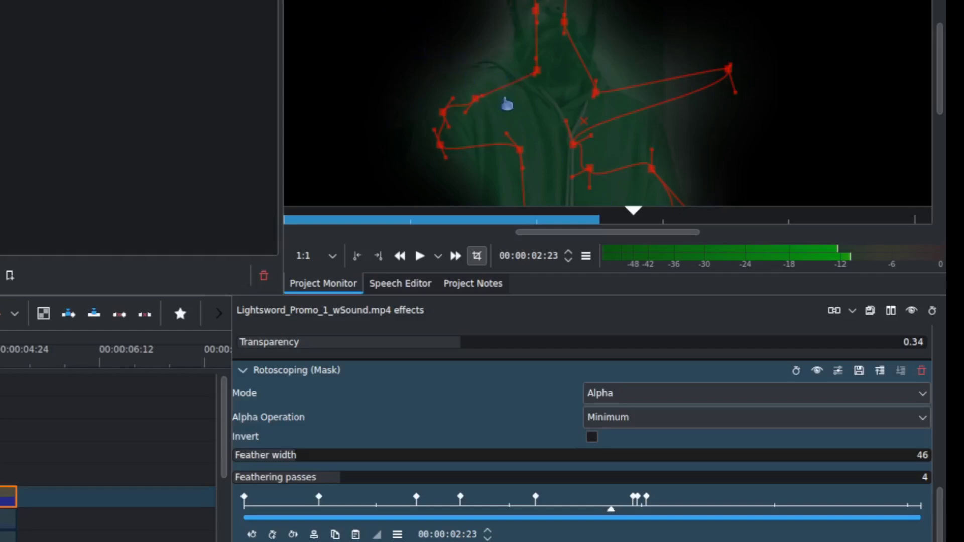
pyautogui.moveTo(888, 526)
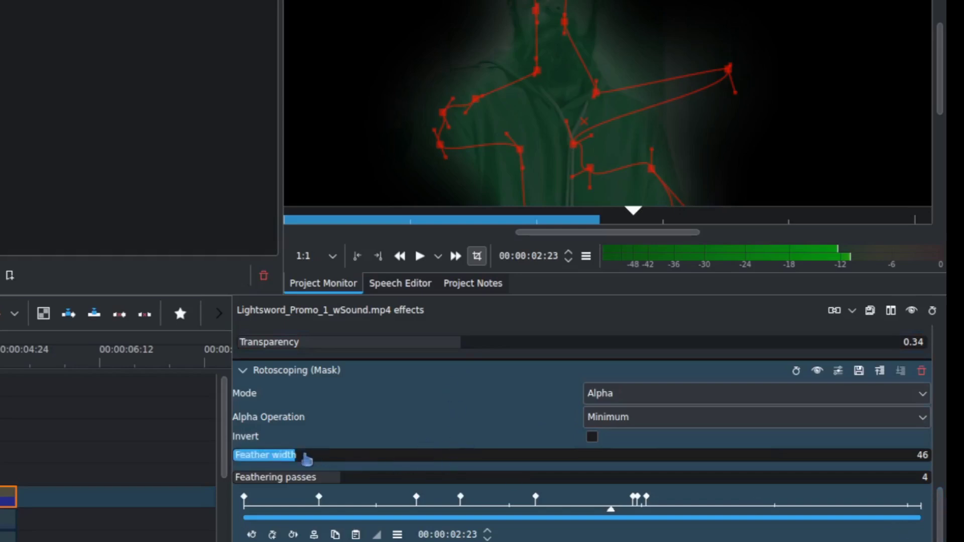
pyautogui.moveTo(551, 154)
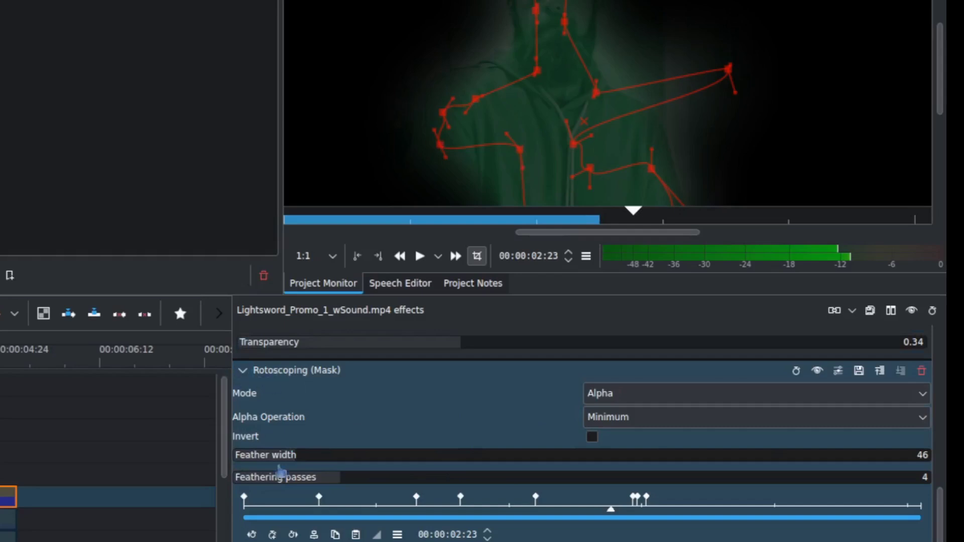
# Show the rotoscoping spline in the Project Monitor, feather width 46, 4 passes.
pyautogui.click(243, 496)
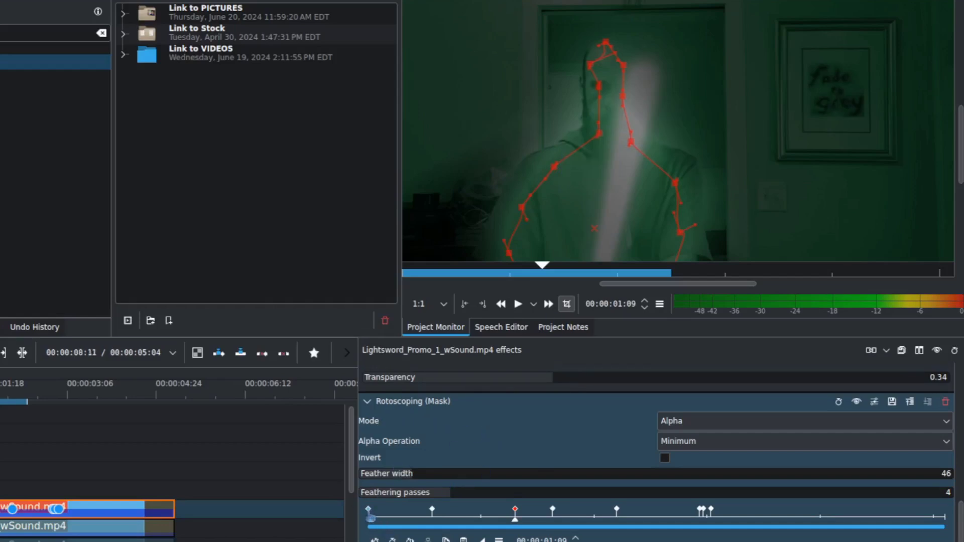
pyautogui.moveTo(368, 510)
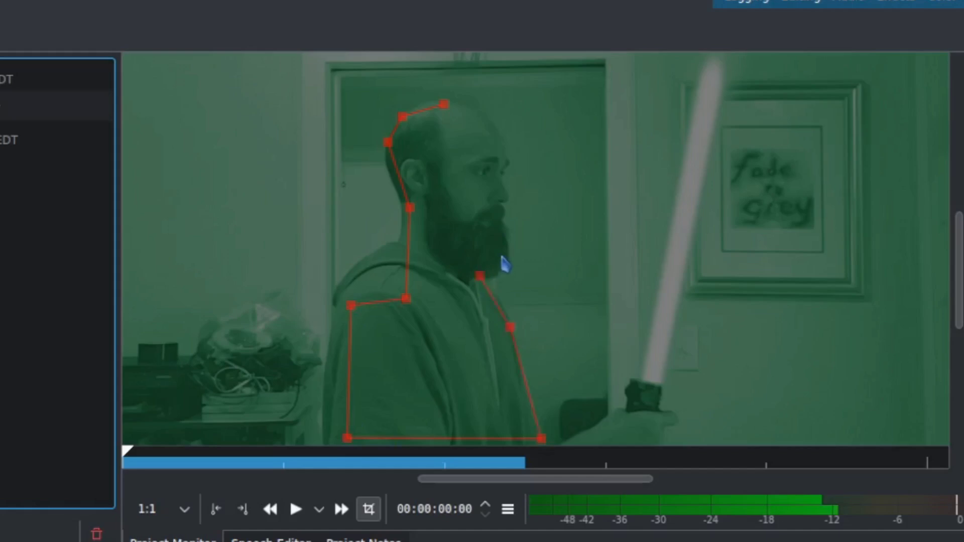
# Trace the mask outline along the man's face, beard and head.
pyautogui.moveTo(480, 275); pyautogui.dragTo(499, 145)
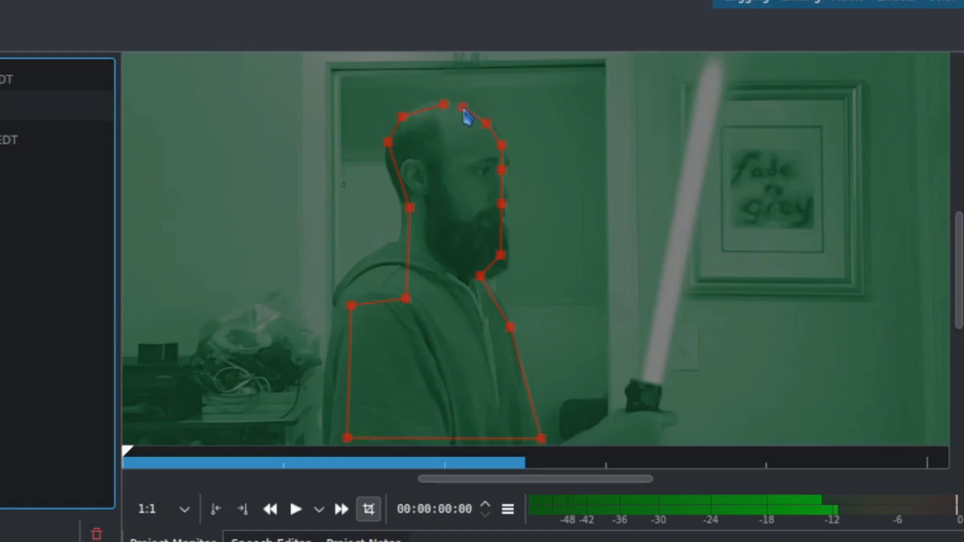
pyautogui.moveTo(557, 197)
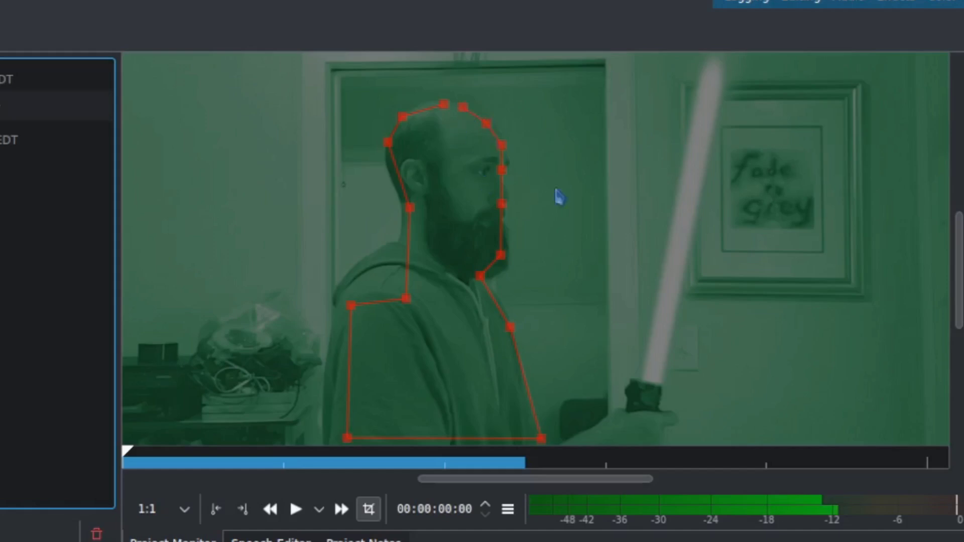
pyautogui.moveTo(433, 92)
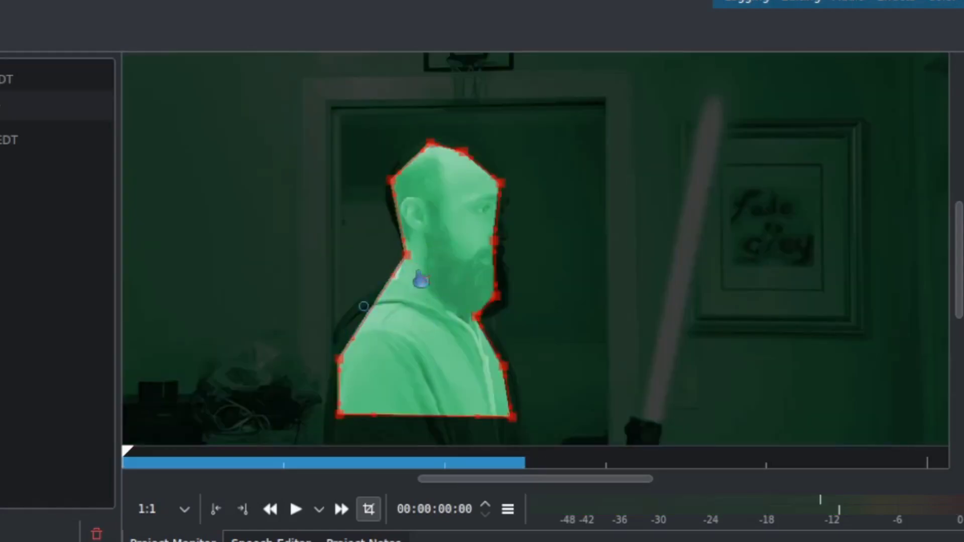
# Bend the neck point's bezier handles so the outline follows the hood.
pyautogui.moveTo(364, 306); pyautogui.dragTo(430, 273)
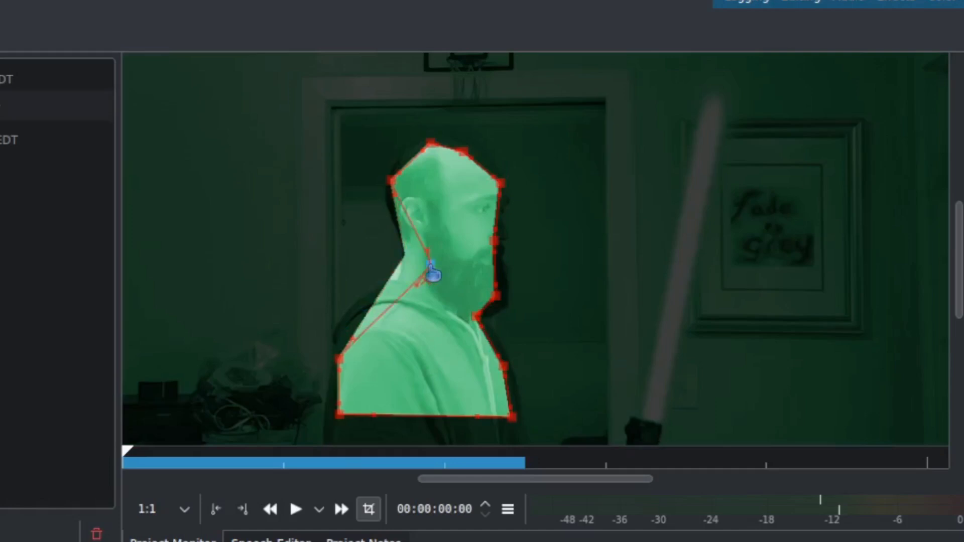
pyautogui.moveTo(433, 276); pyautogui.dragTo(425, 261)
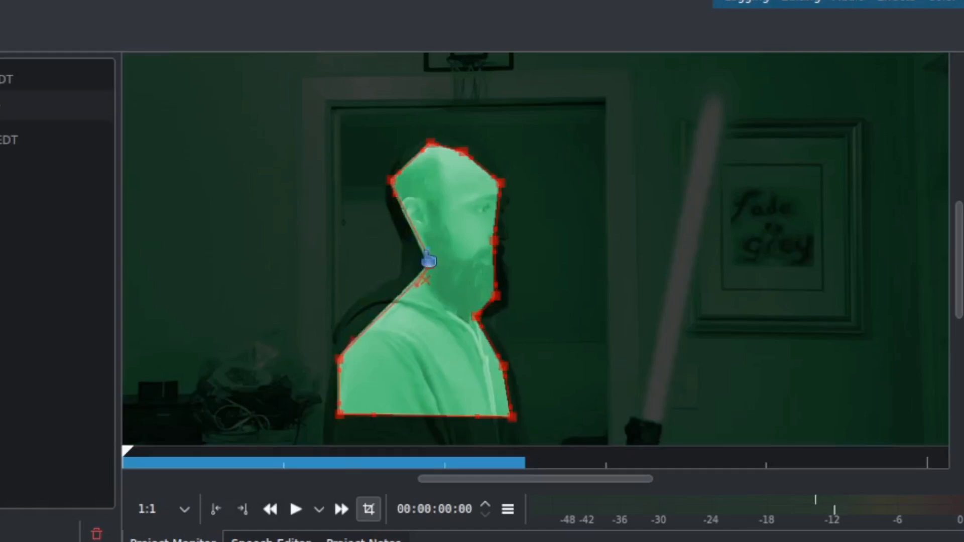
pyautogui.moveTo(428, 261); pyautogui.dragTo(363, 254)
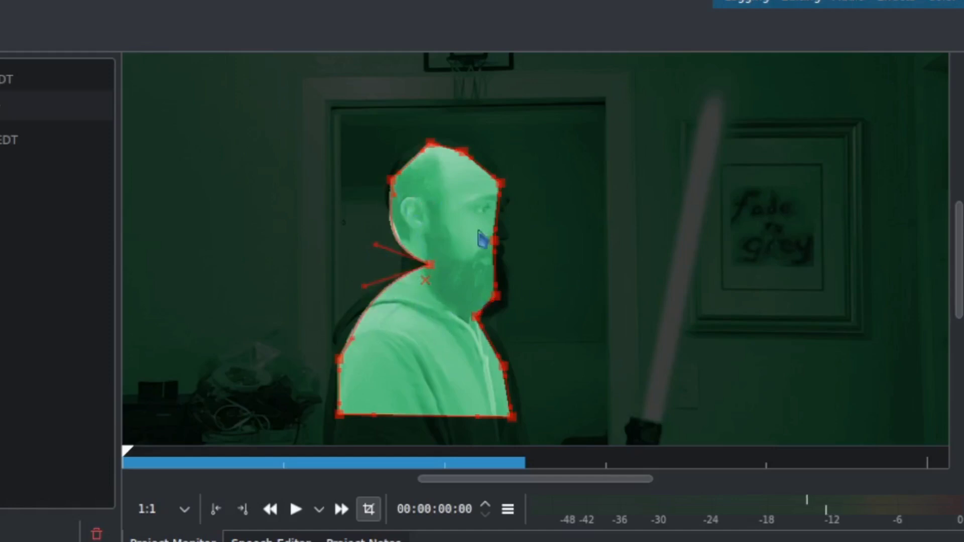
pyautogui.moveTo(606, 335)
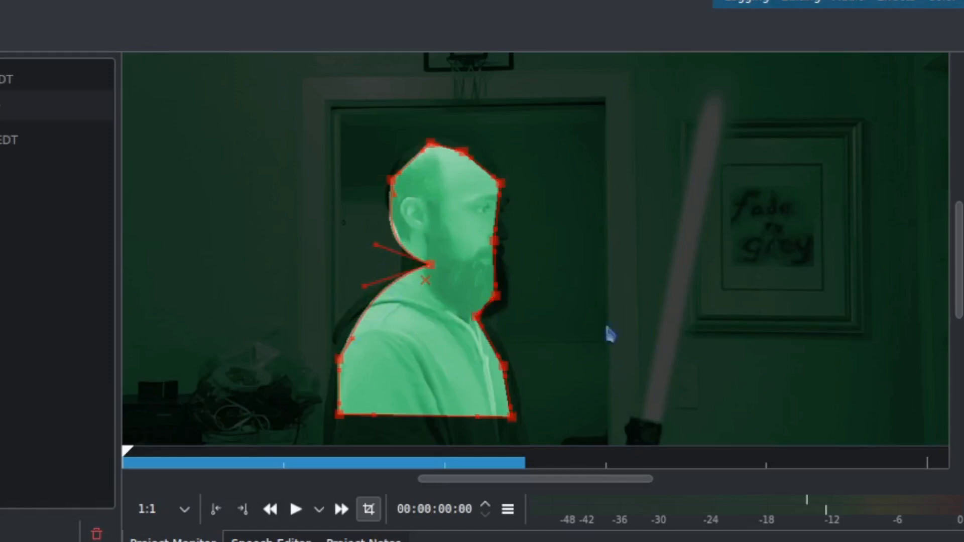
pyautogui.moveTo(369, 295)
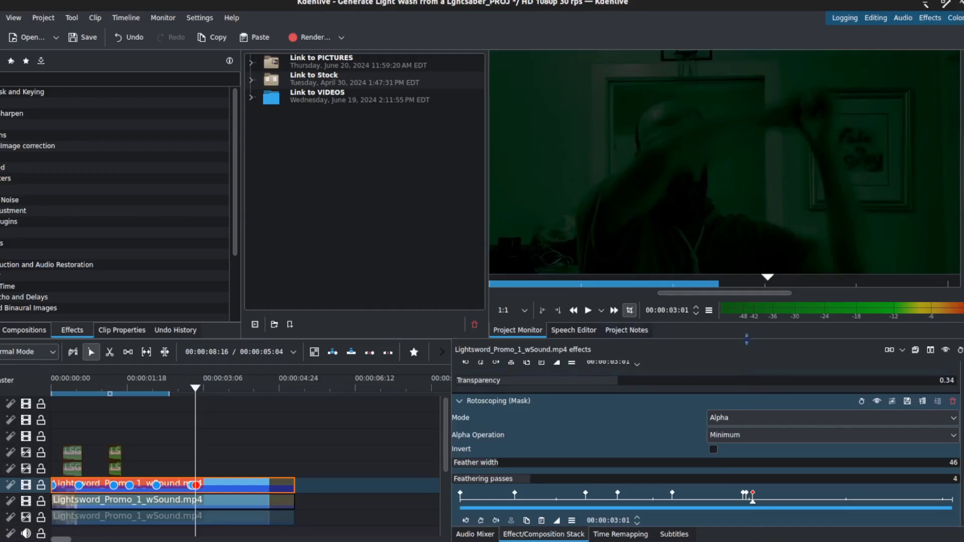
pyautogui.moveTo(702, 188)
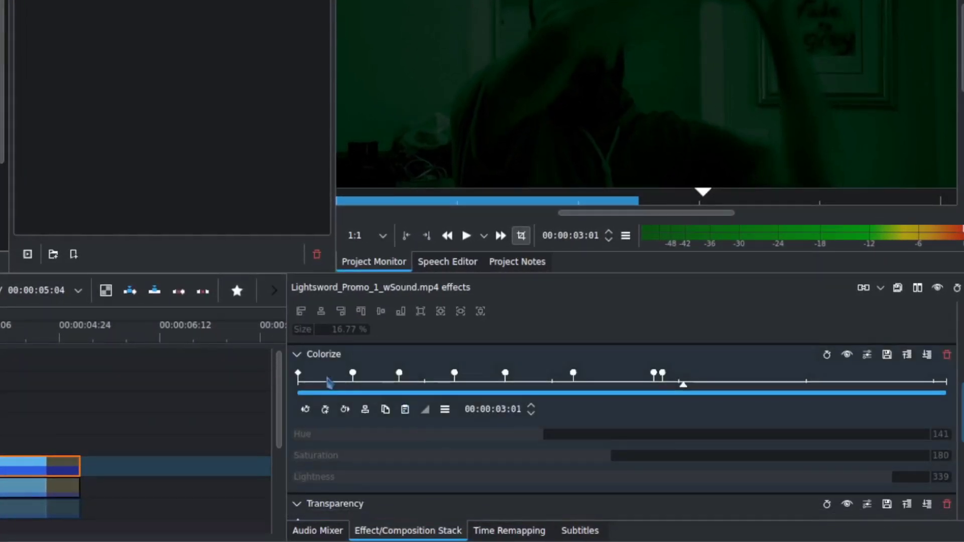
# Select the early Colorize keyframe and lower its lightness to 331.
pyautogui.click(353, 373)
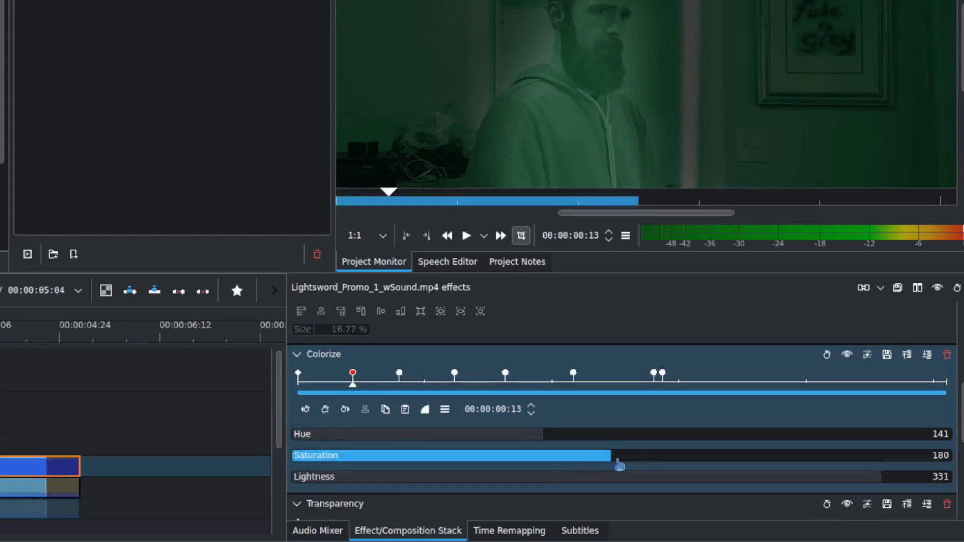
pyautogui.moveTo(444, 410)
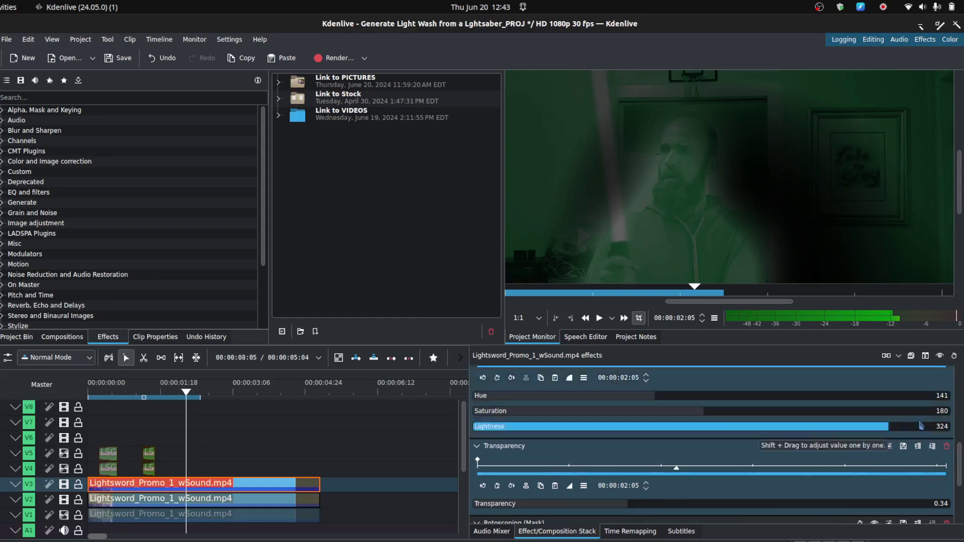
# Select the Lightsword clip on track V2 to show its effects.
pyautogui.scroll(-3)
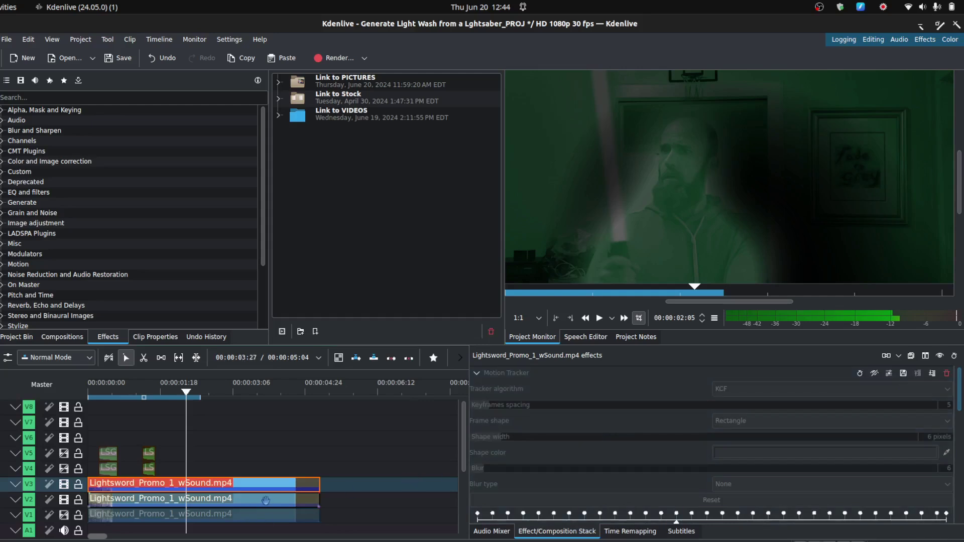
pyautogui.click(185, 499)
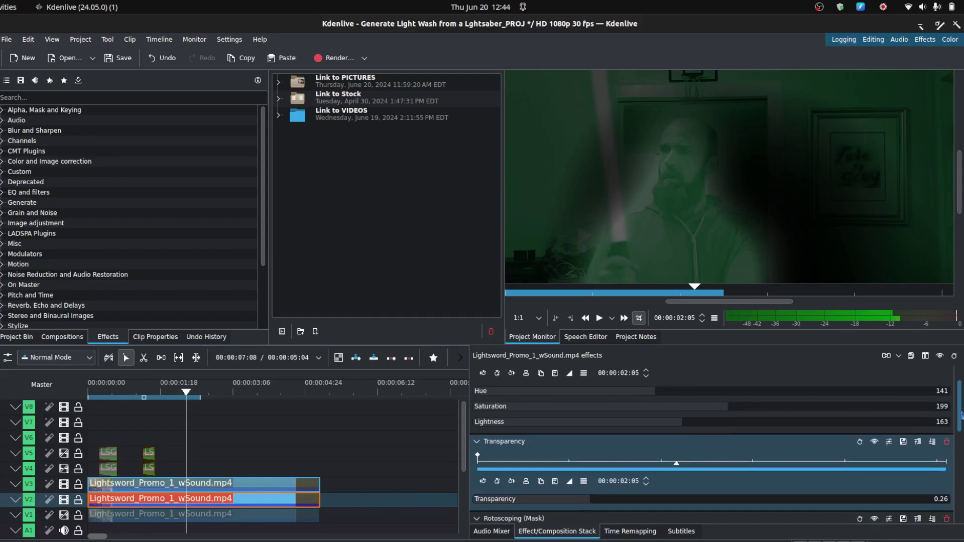
# Display the Rotoscoping (Mask) with its alpha operation set to Minimum.
pyautogui.scroll(-3)
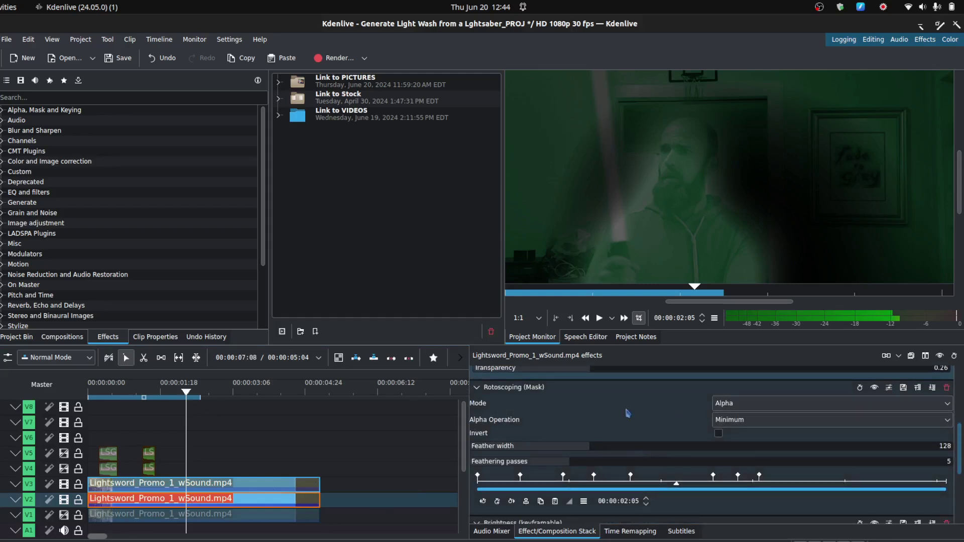
pyautogui.moveTo(700, 248)
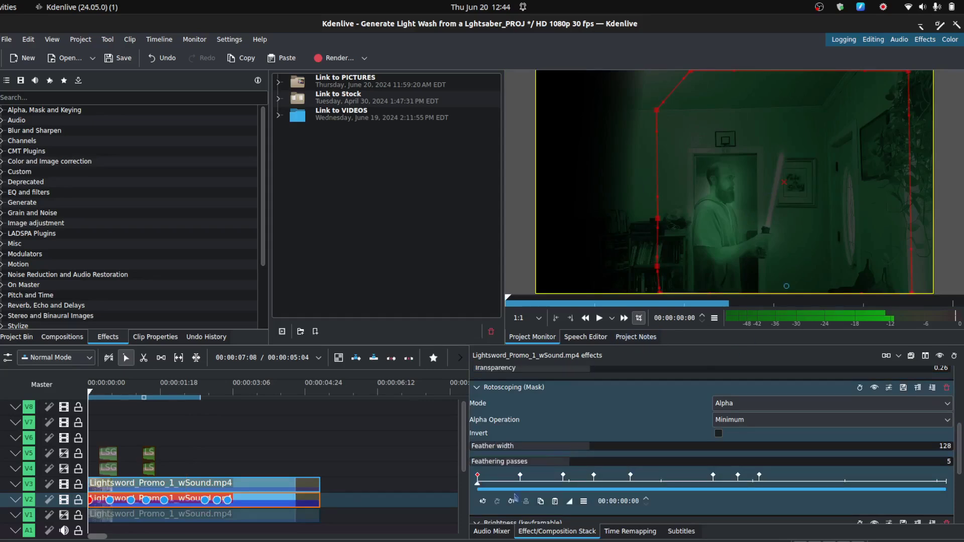
pyautogui.moveTo(718, 196)
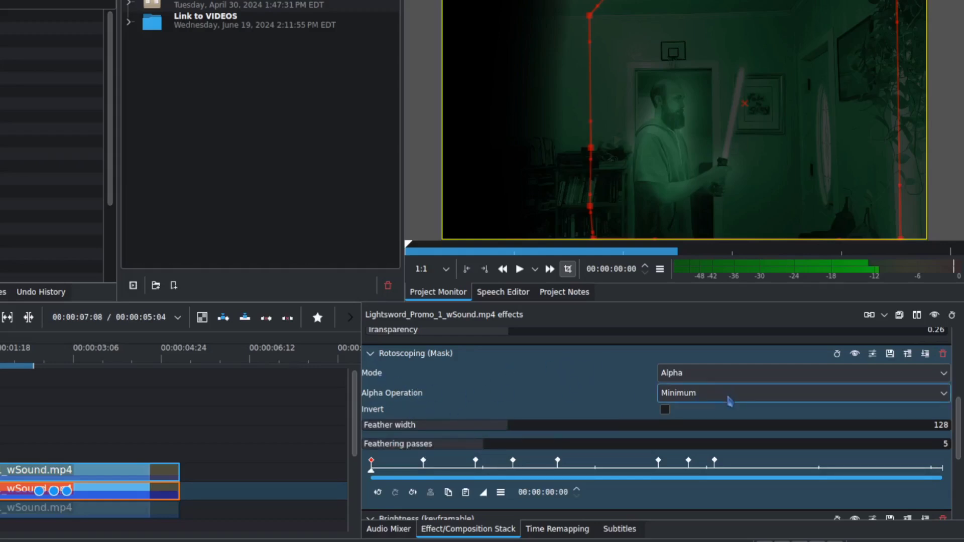
pyautogui.moveTo(718, 398)
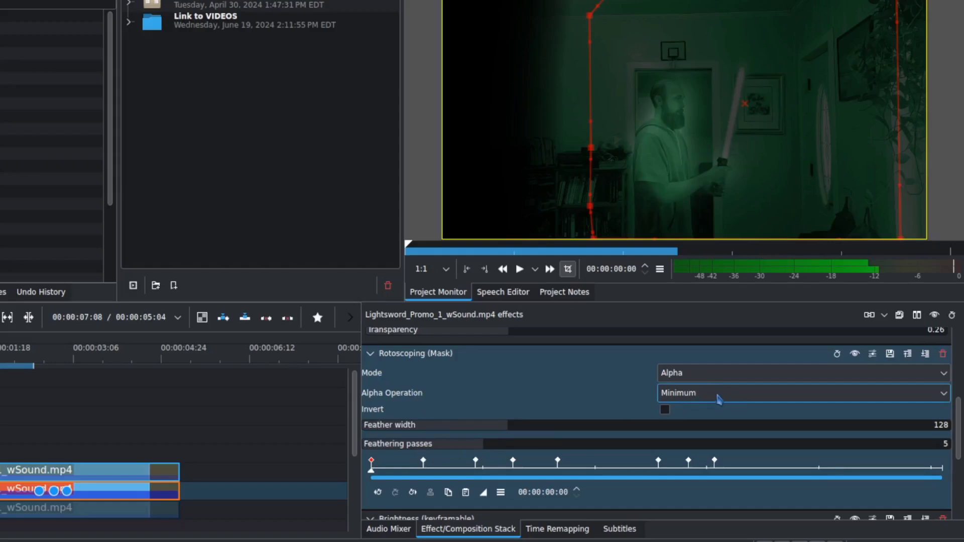
pyautogui.moveTo(713, 400)
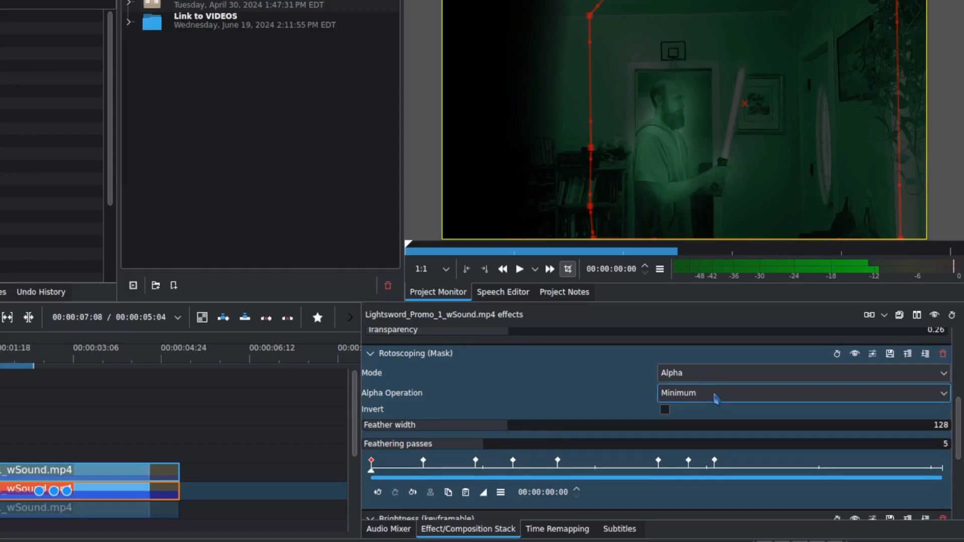
pyautogui.click(800, 393)
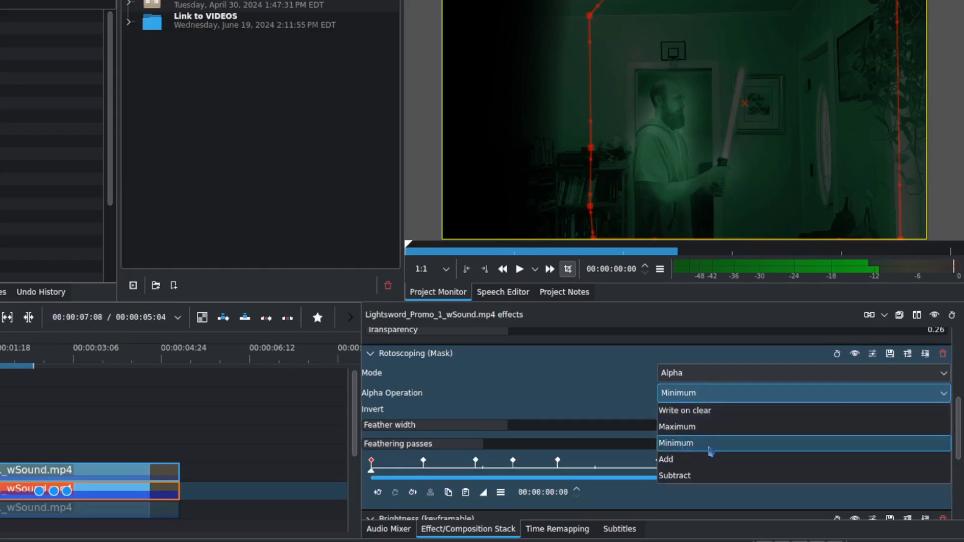
pyautogui.click(676, 443)
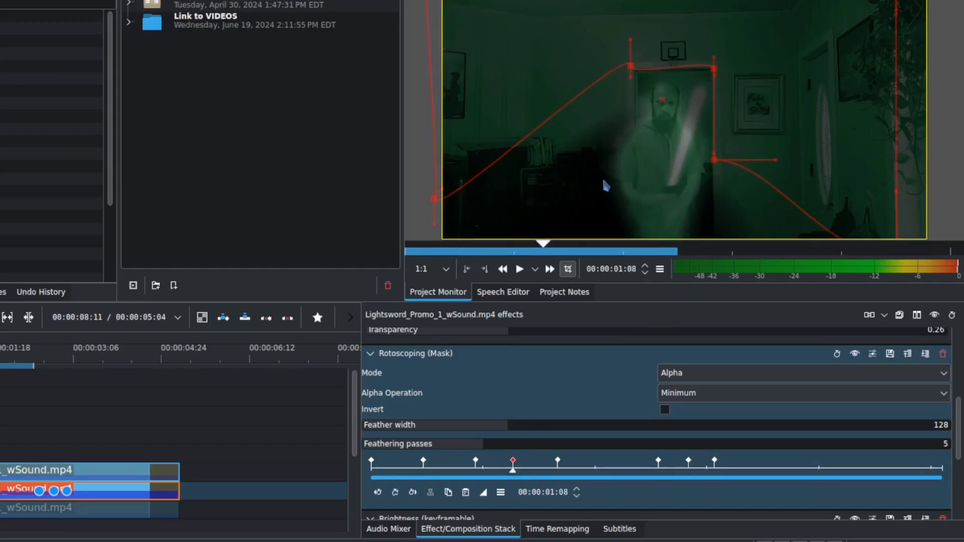
pyautogui.moveTo(741, 216)
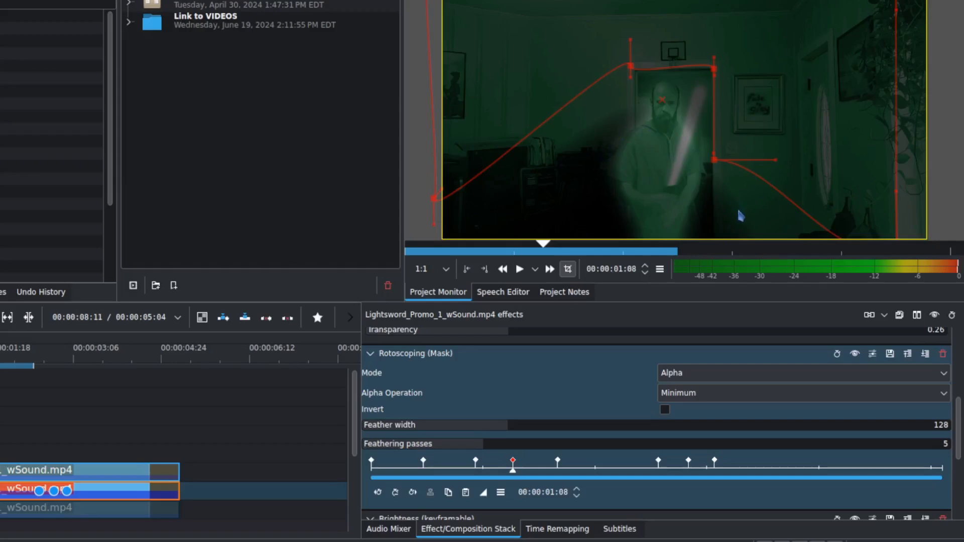
pyautogui.moveTo(657, 462)
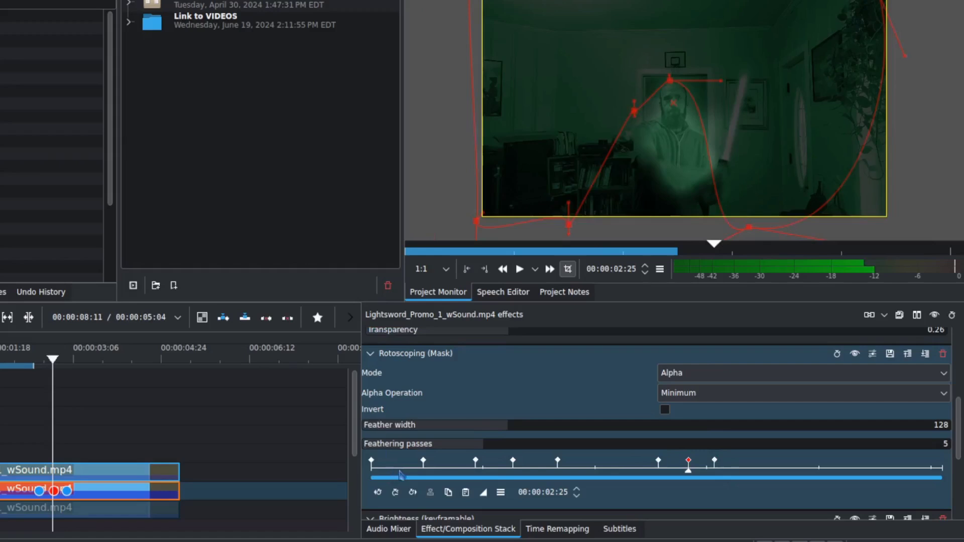
pyautogui.moveTo(712, 468)
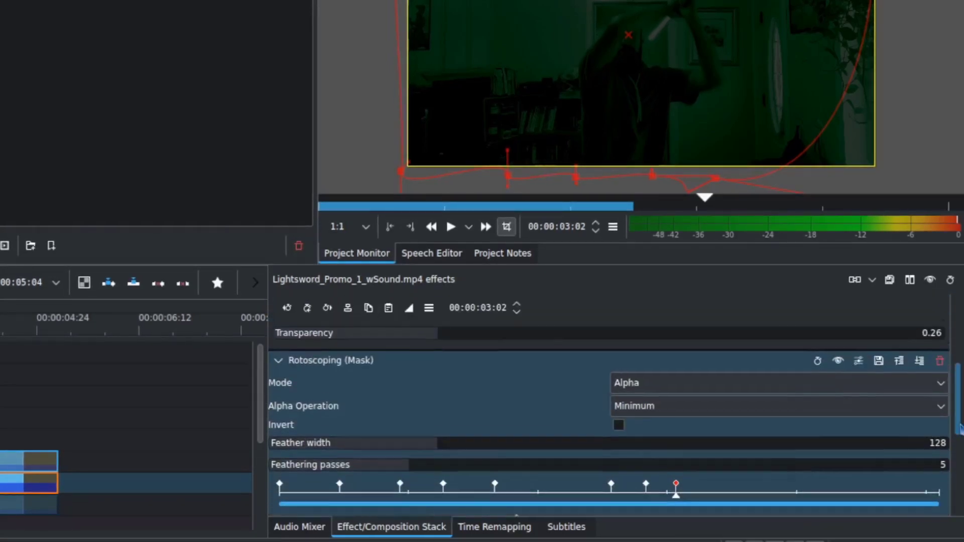
pyautogui.scroll(-3)
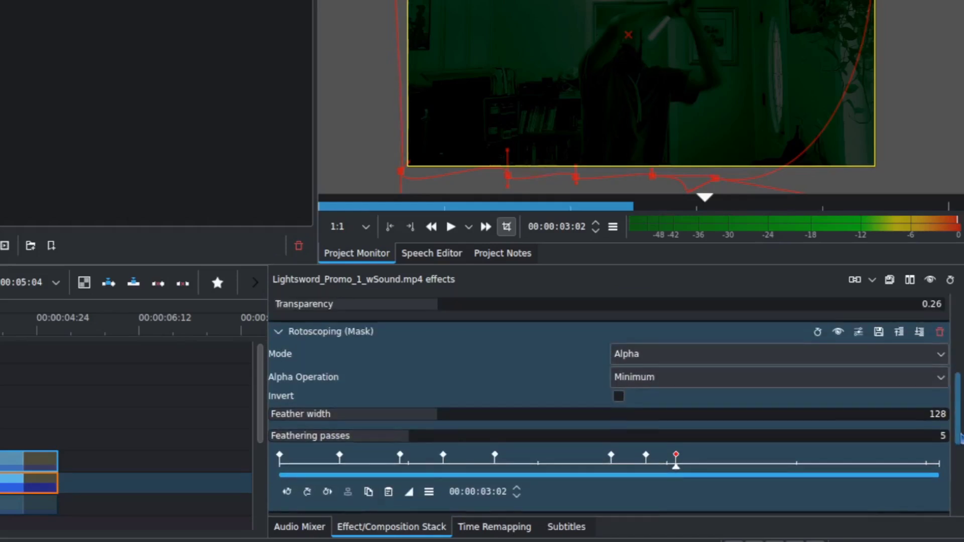
pyautogui.scroll(-3)
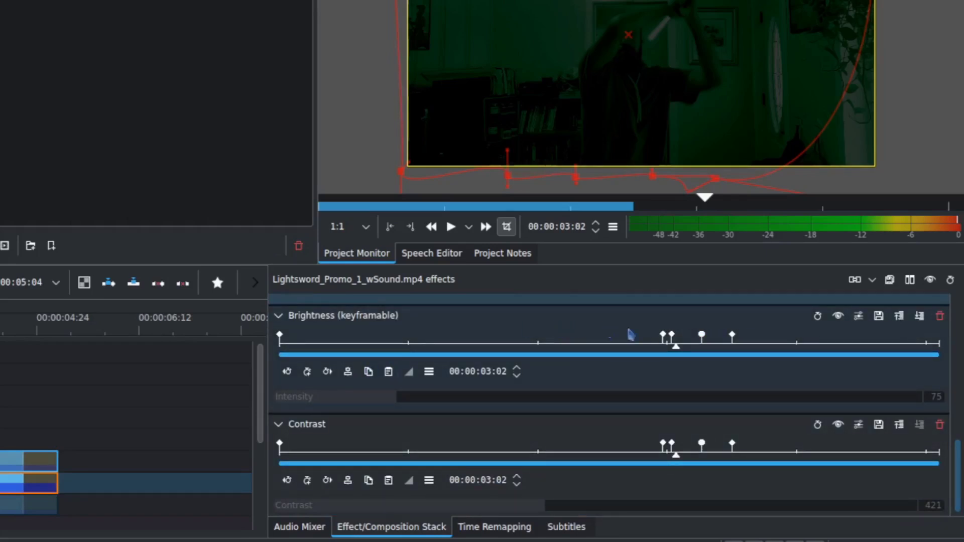
pyautogui.moveTo(668, 337)
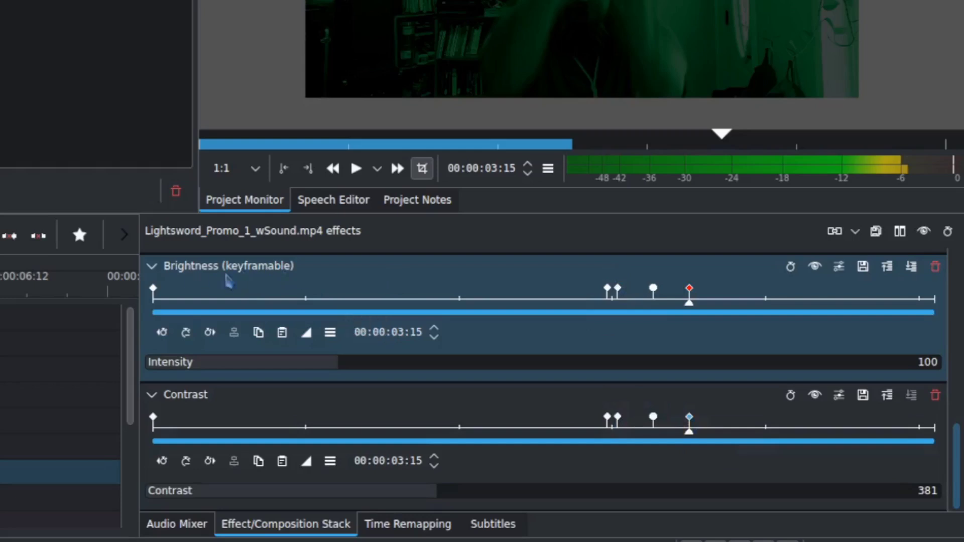
# Copy all Brightness keyframes to the clipboard.
pyautogui.click(329, 332)
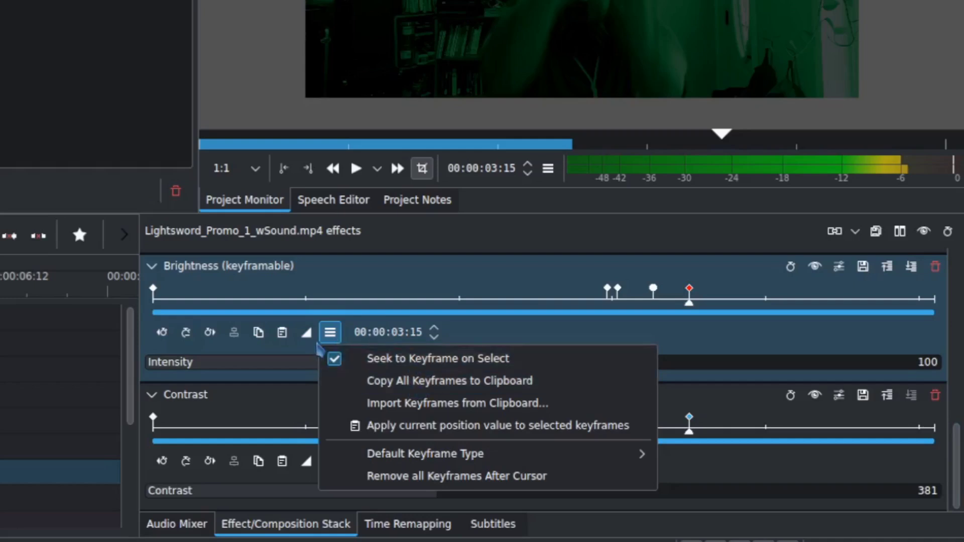
pyautogui.moveTo(449, 381)
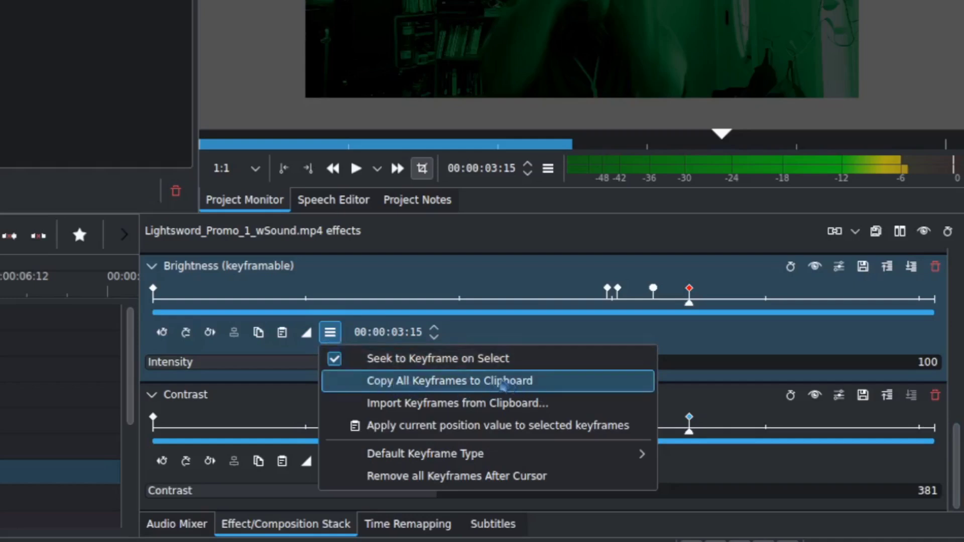
pyautogui.click(449, 381)
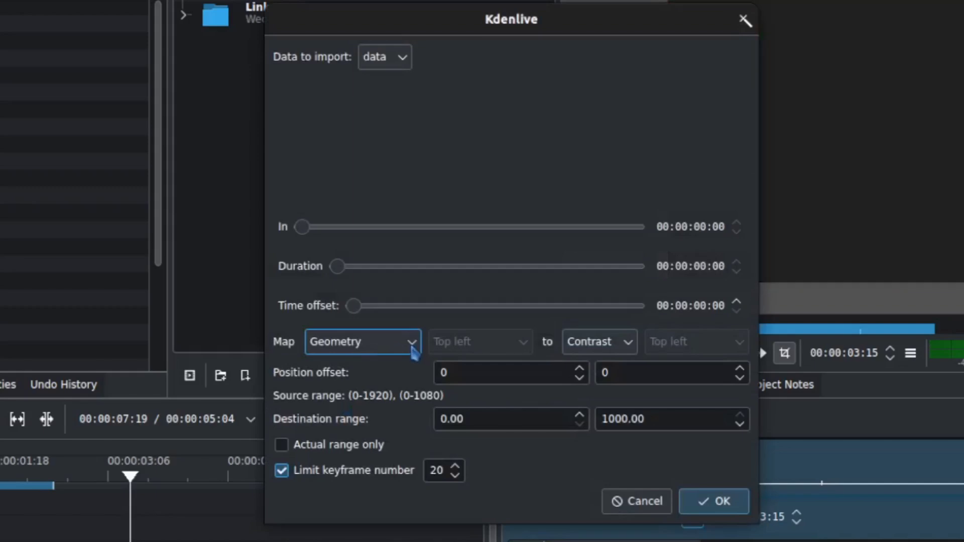
# Review the Map dropdown options, then close the keyframe import dialog.
pyautogui.click(363, 342)
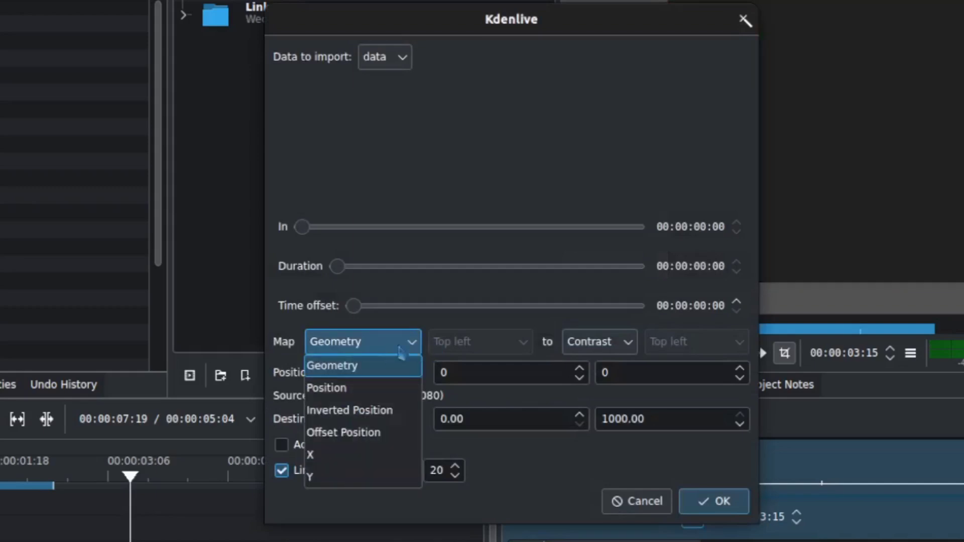
pyautogui.moveTo(392, 386)
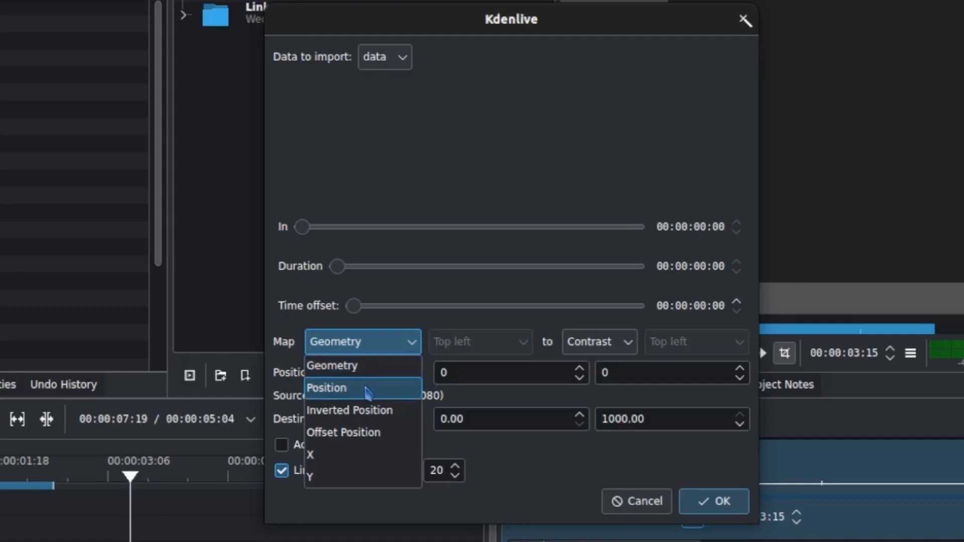
pyautogui.moveTo(375, 392)
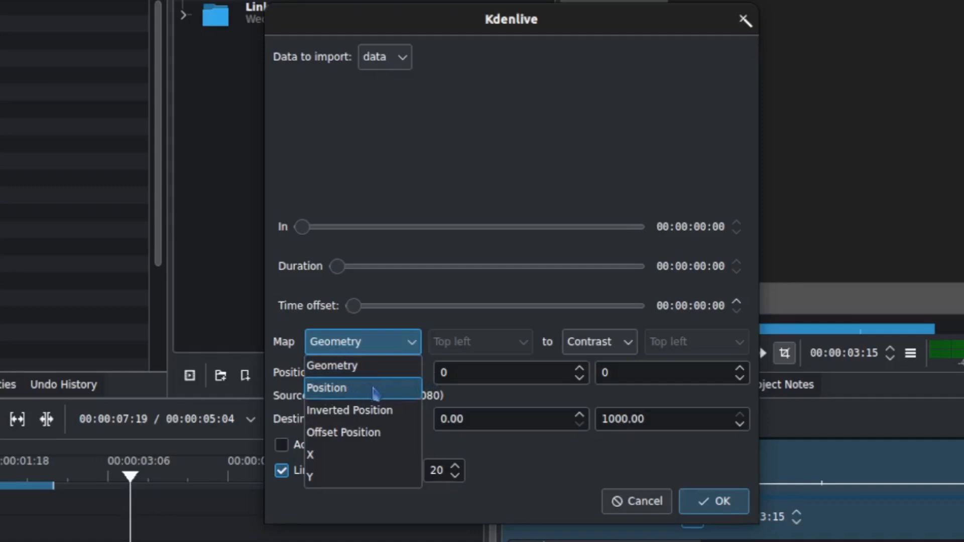
pyautogui.moveTo(369, 365)
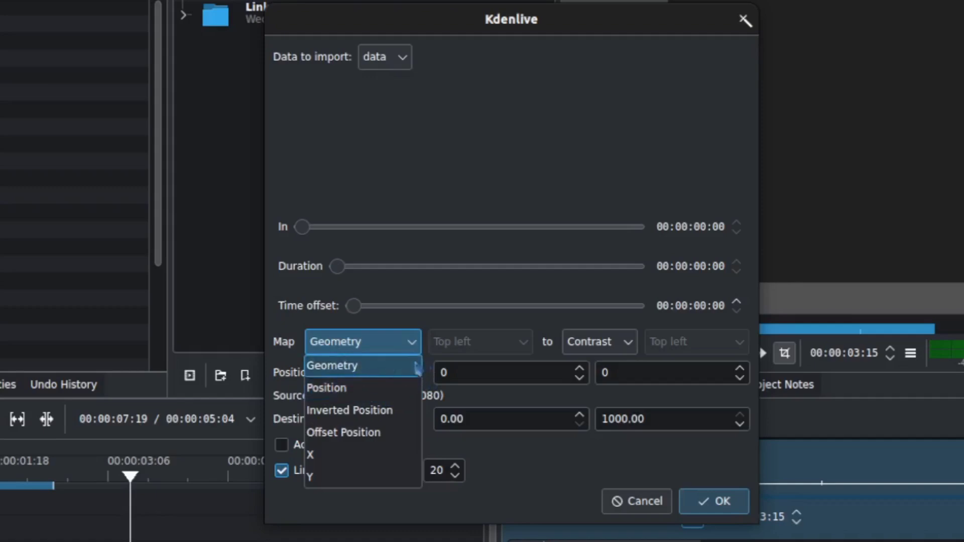
pyautogui.moveTo(327, 388)
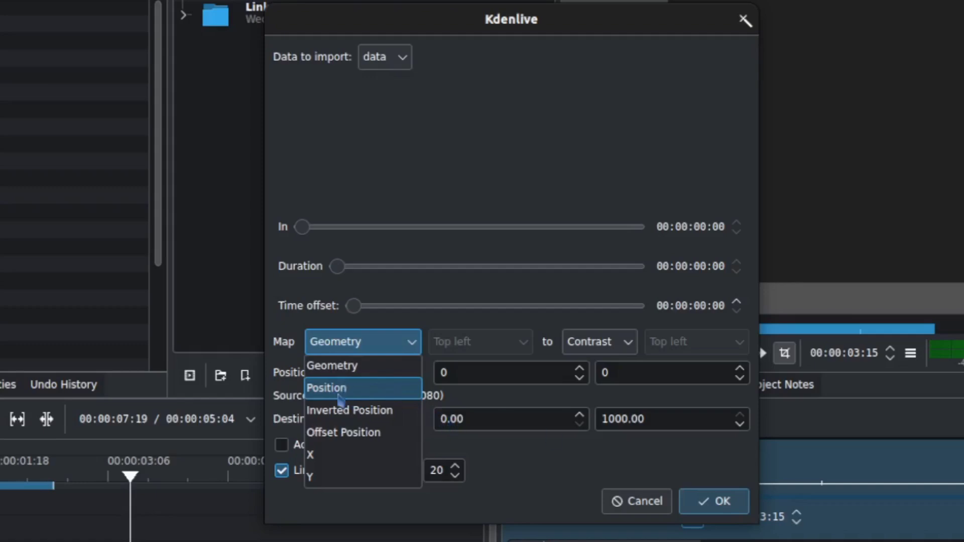
pyautogui.moveTo(350, 410)
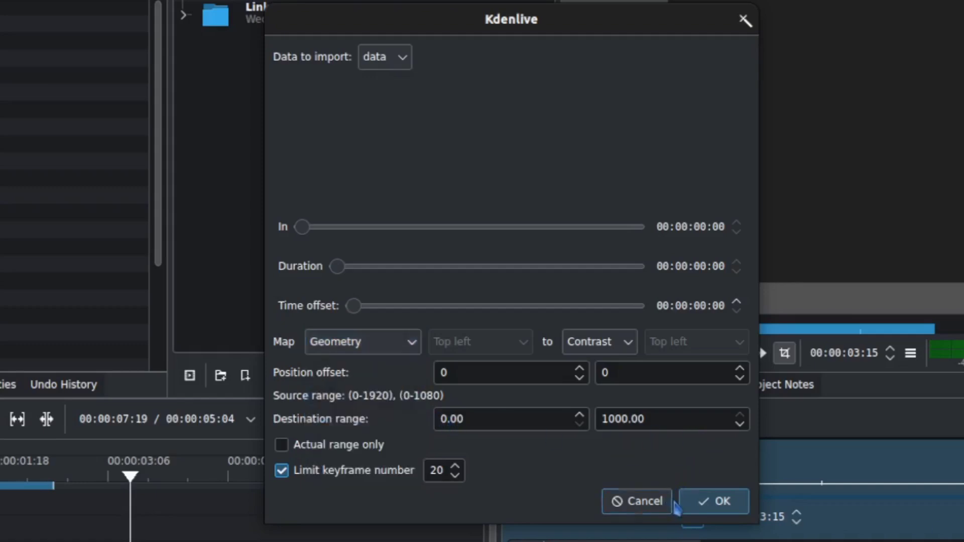
pyautogui.click(713, 502)
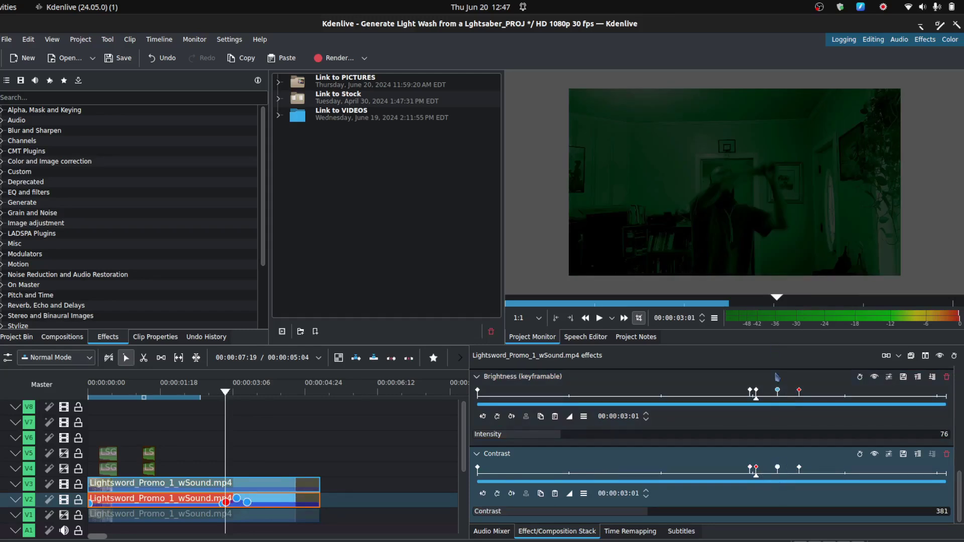
pyautogui.moveTo(571, 457)
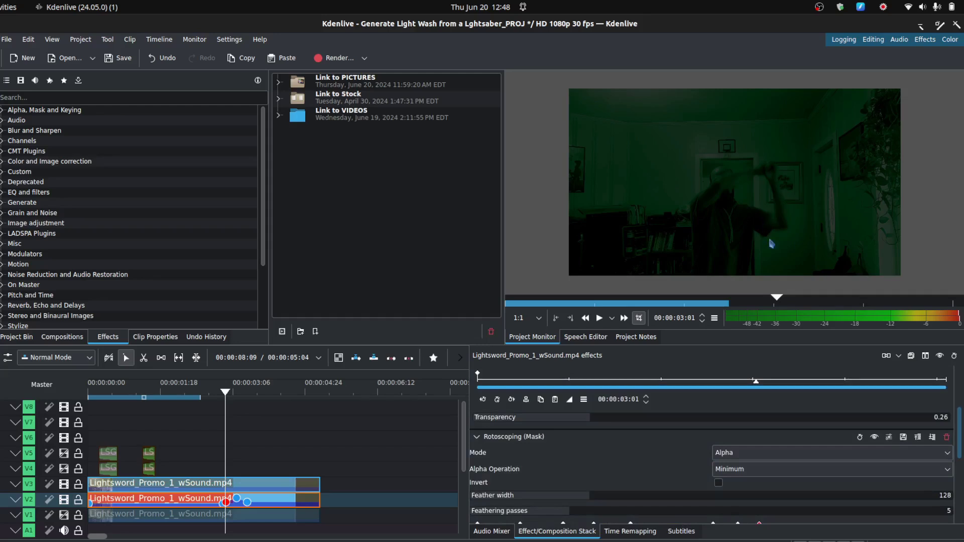
pyautogui.moveTo(627, 355)
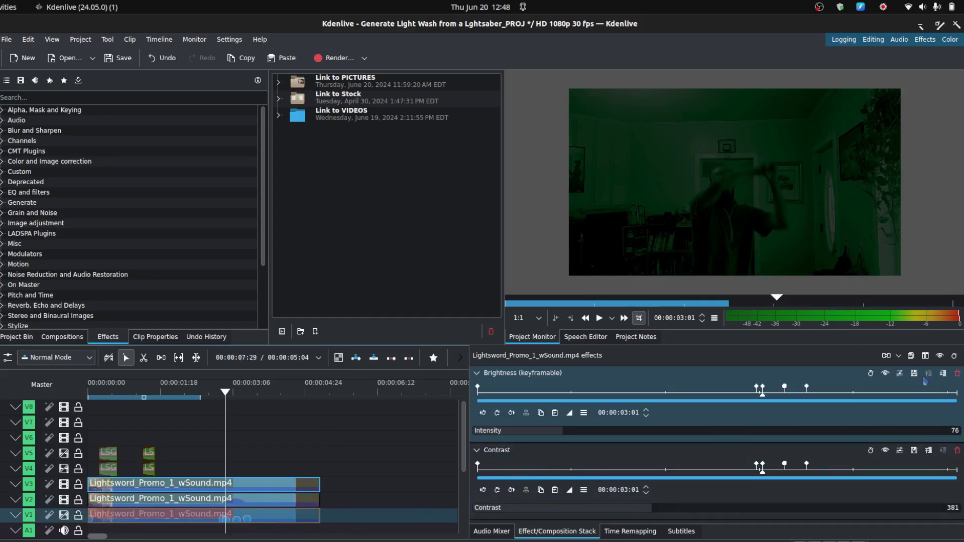
pyautogui.moveTo(684, 423)
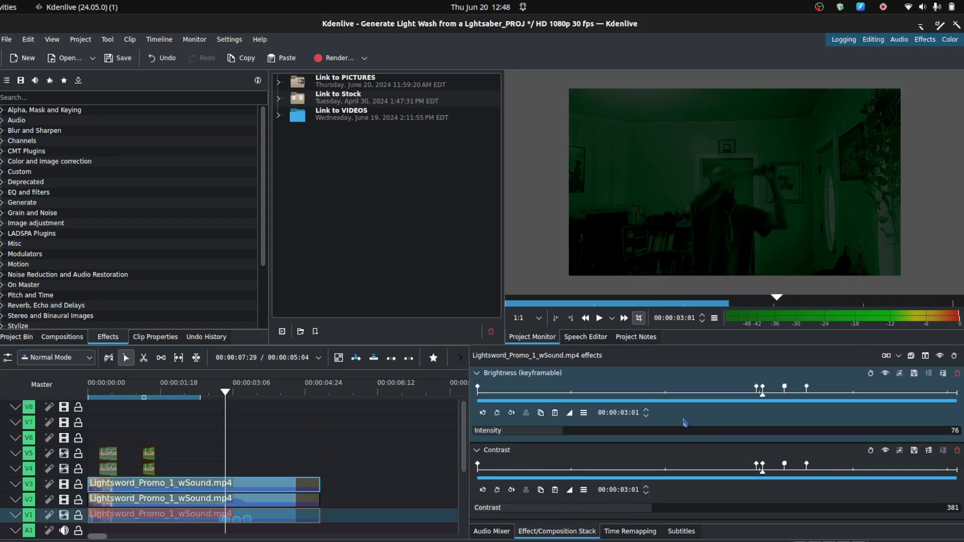
pyautogui.moveTo(704, 469)
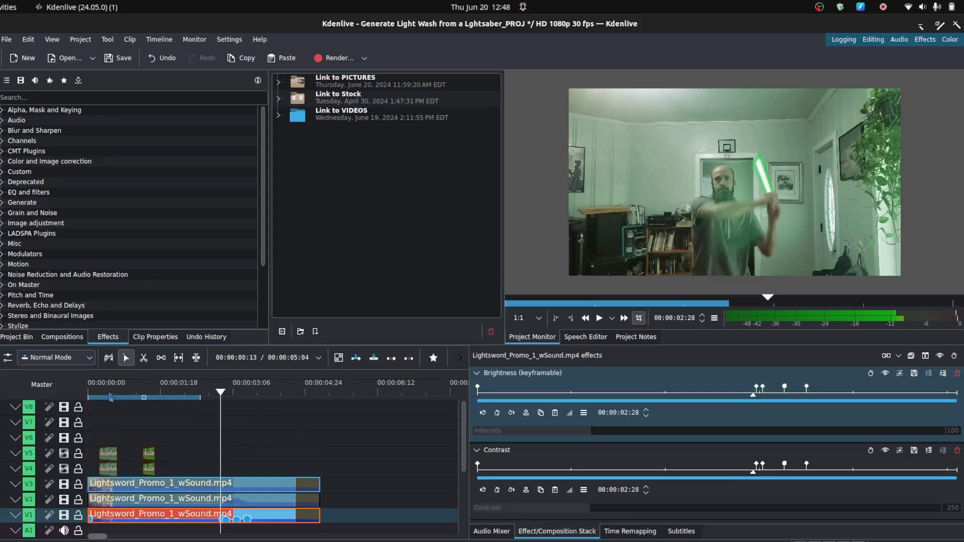
pyautogui.click(153, 383)
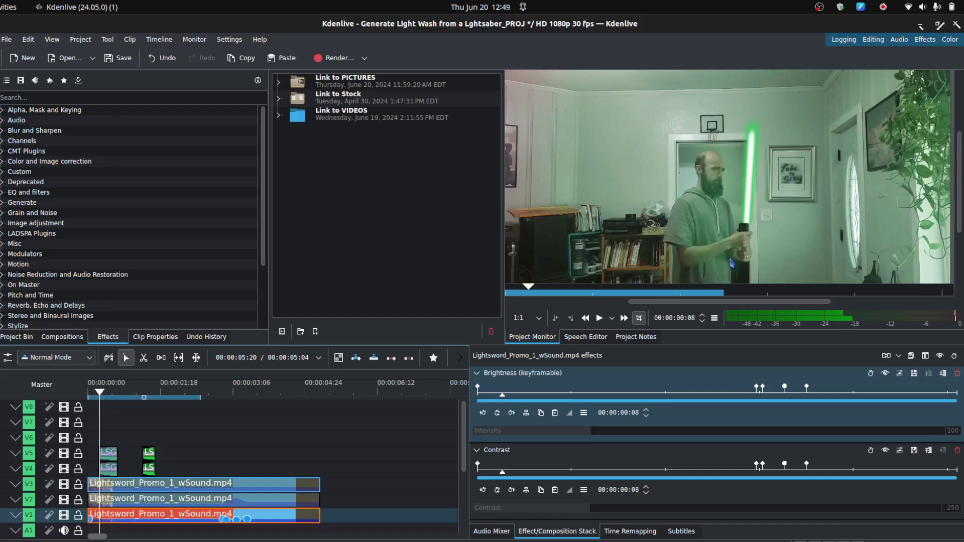
pyautogui.moveTo(733, 385)
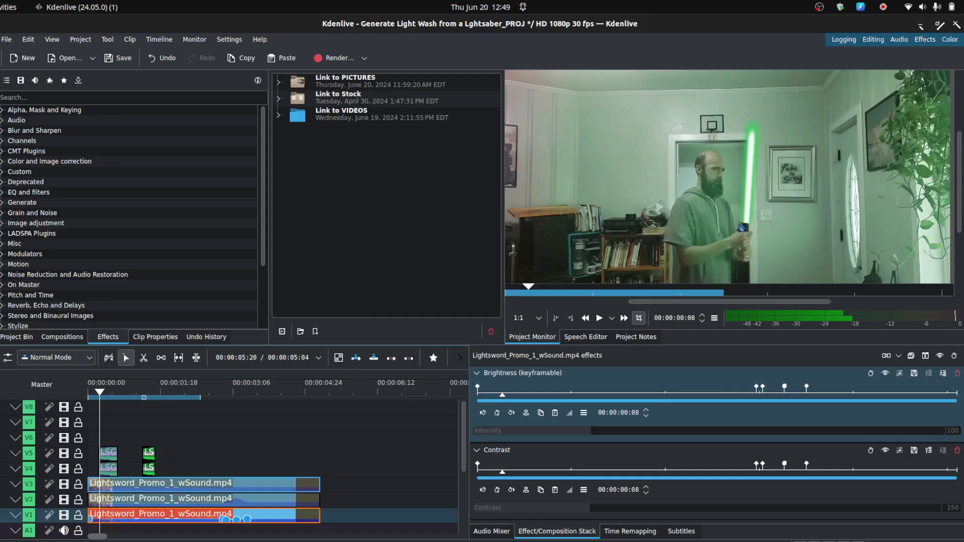
pyautogui.moveTo(732, 285)
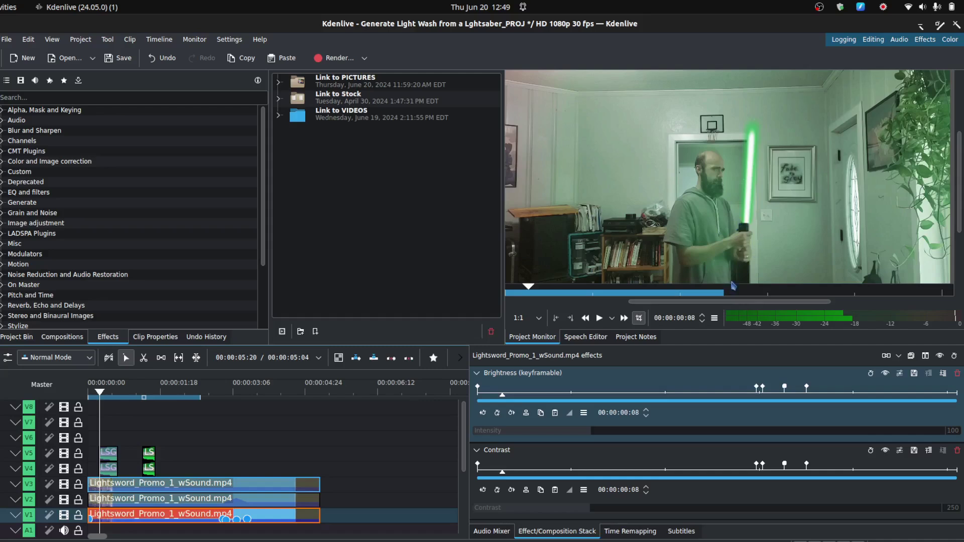
pyautogui.moveTo(733, 285)
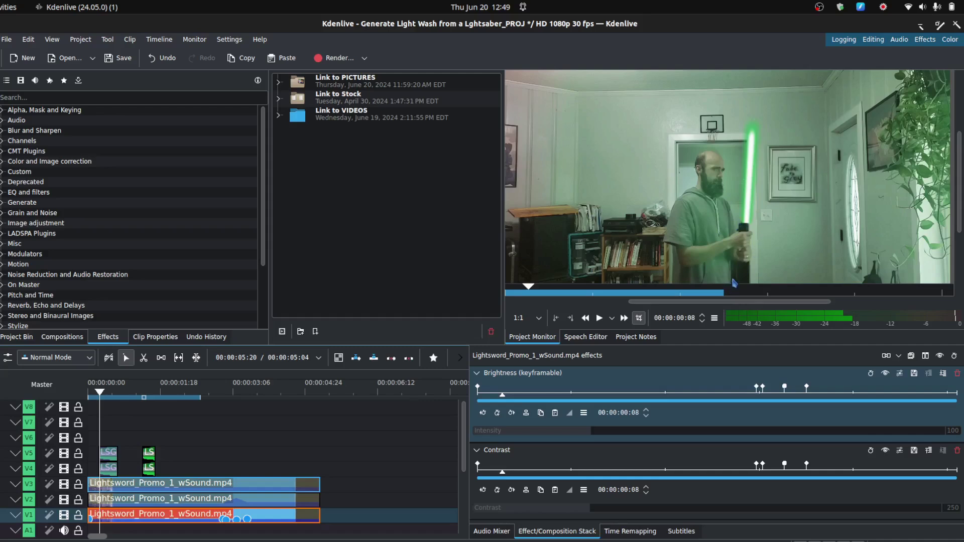